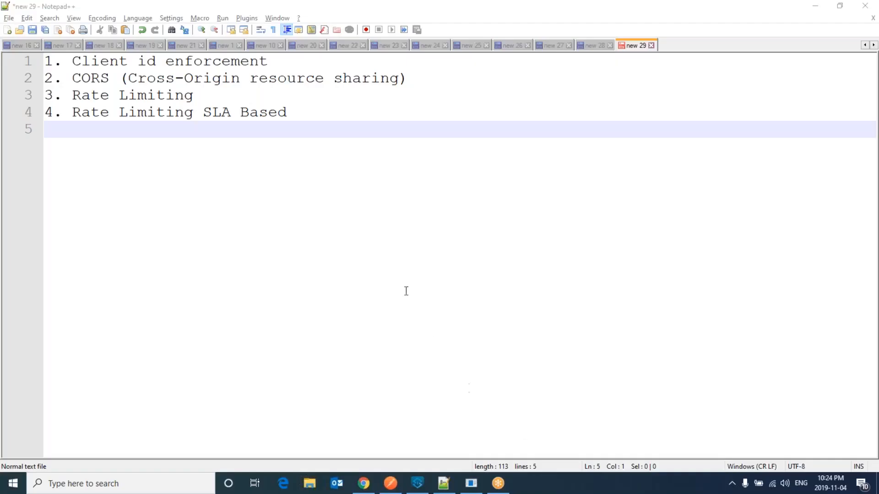
pyautogui.moveTo(319, 174)
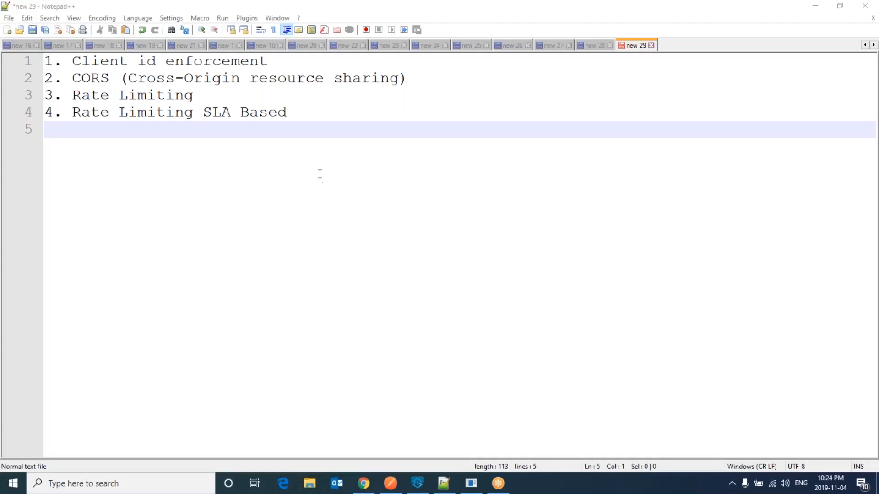
pyautogui.moveTo(300, 127)
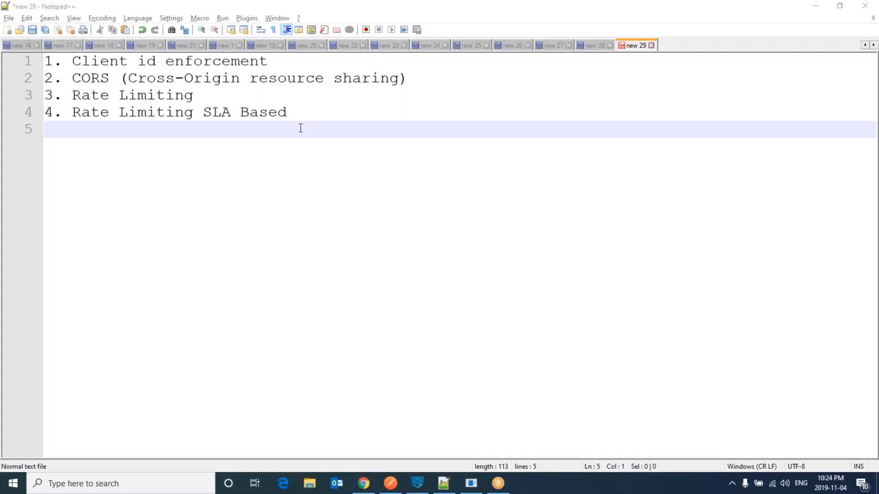
pyautogui.moveTo(295, 110)
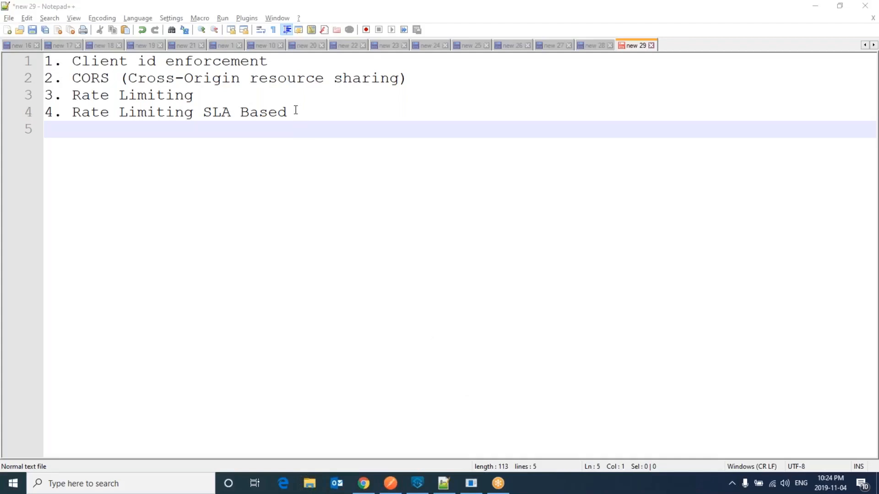
pyautogui.moveTo(284, 95)
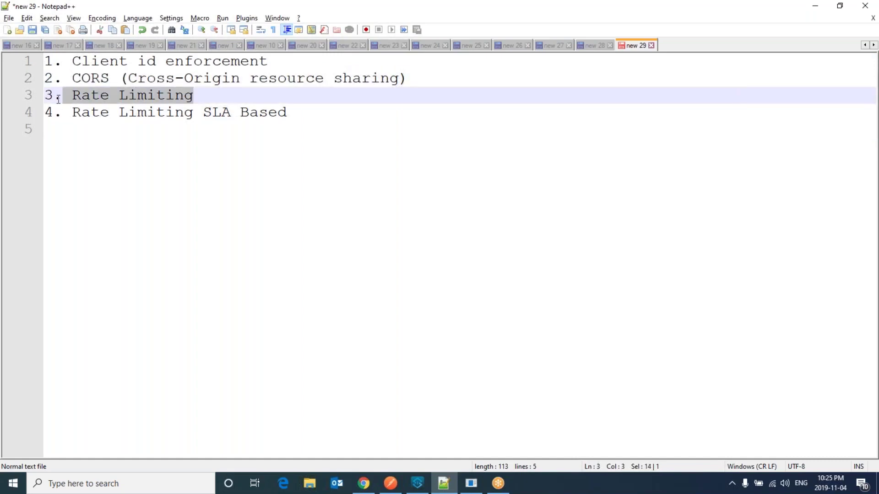
# Step: Highlight the Rate Limiting and Rate Limiting SLA Based policy entries
pyautogui.doubleClick(262, 112)
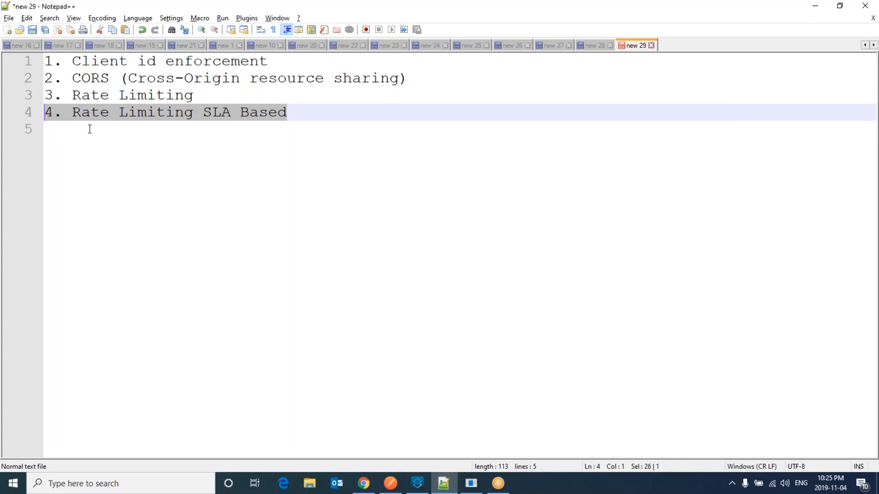
pyautogui.click(280, 67)
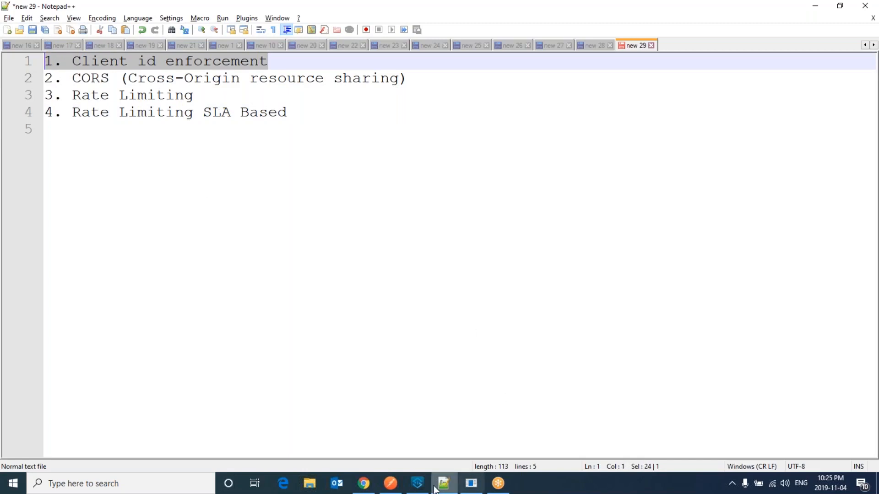
pyautogui.moveTo(363, 483)
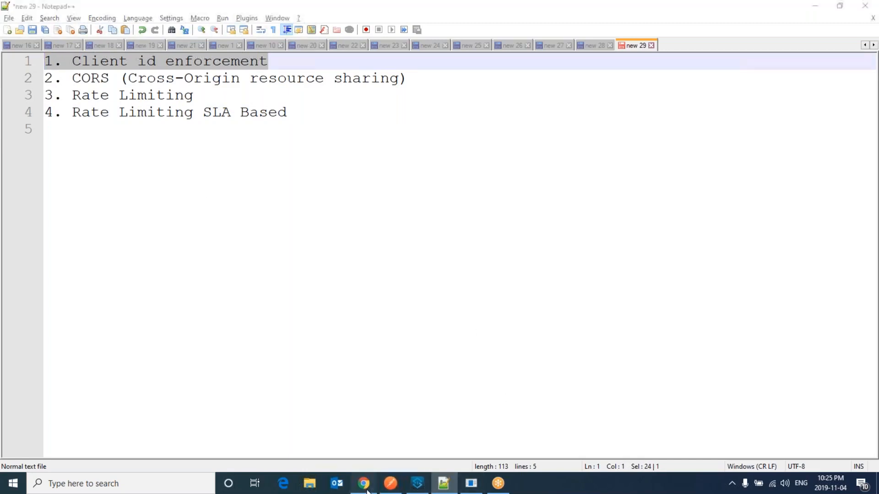
pyautogui.click(363, 484)
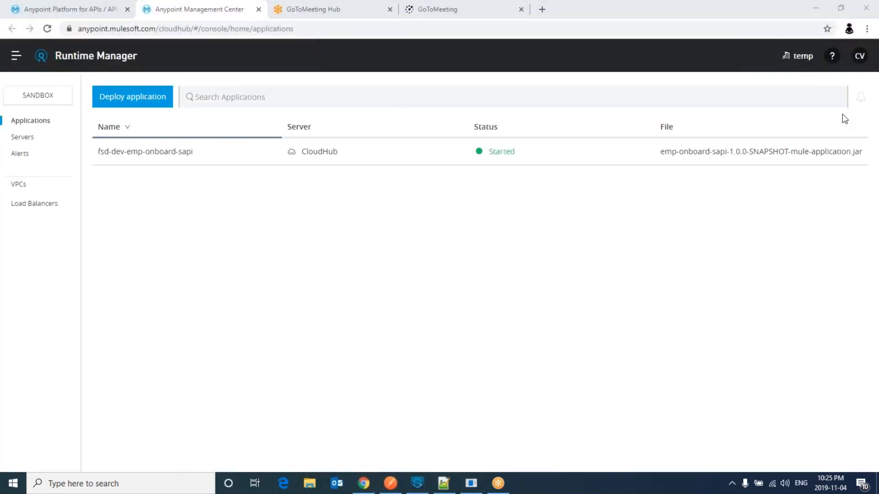
pyautogui.moveTo(357, 304)
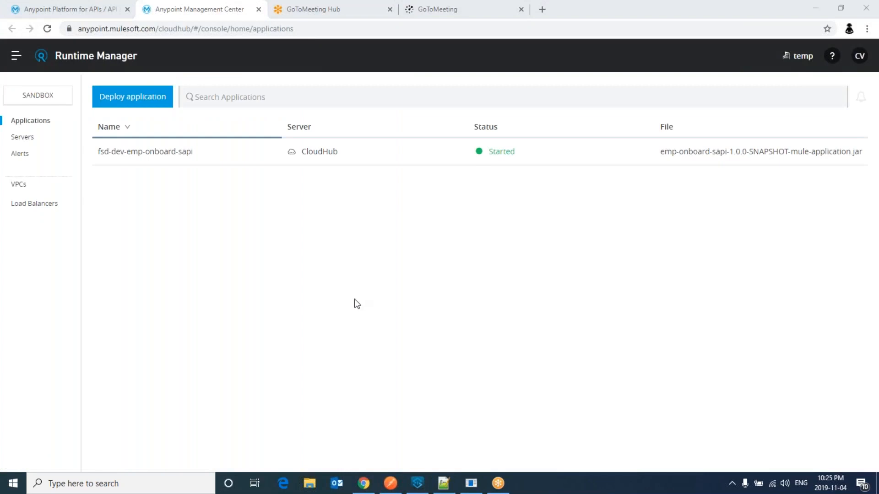
pyautogui.moveTo(356, 310)
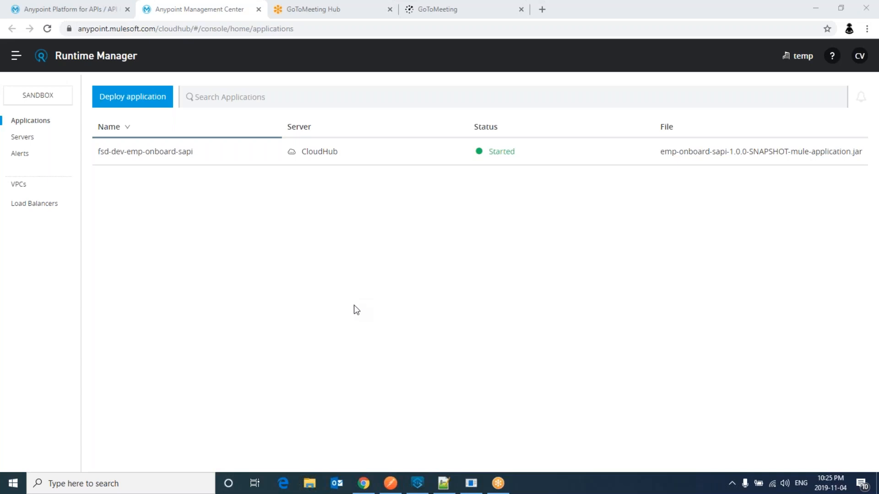
# Step: Go to emp-onboard-sapi's policies page and begin applying a new policy
pyautogui.click(65, 10)
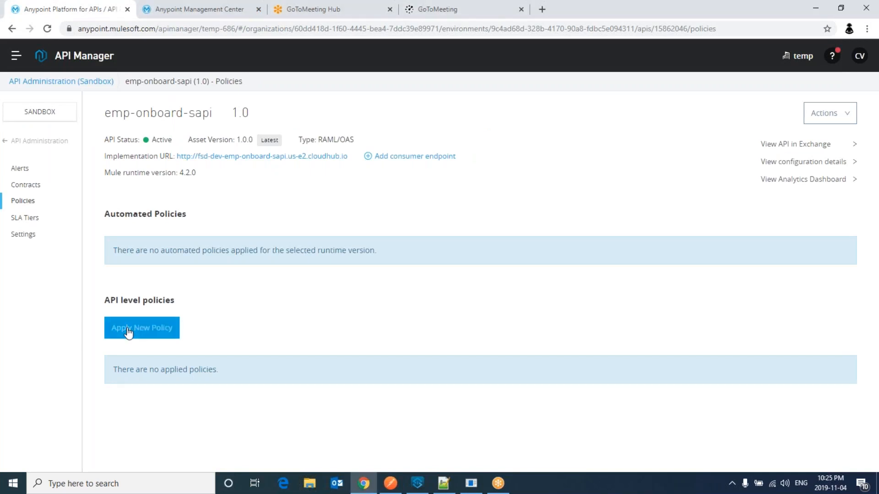
pyautogui.click(142, 327)
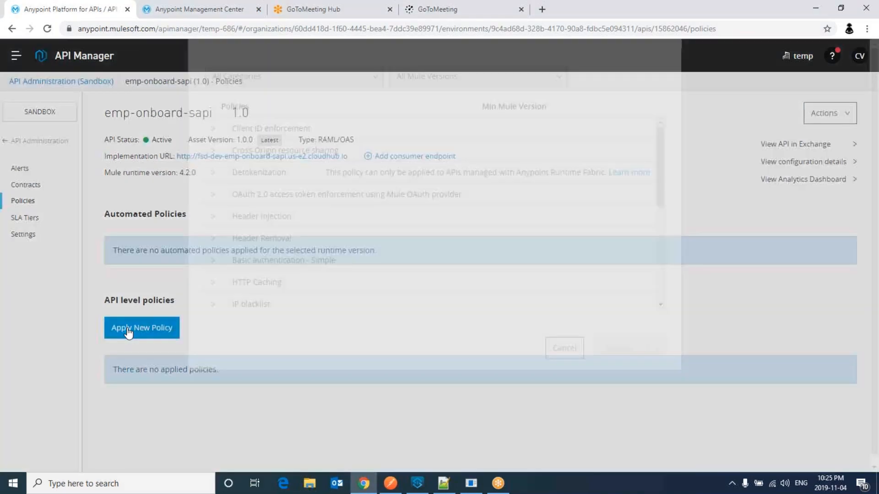
pyautogui.click(141, 328)
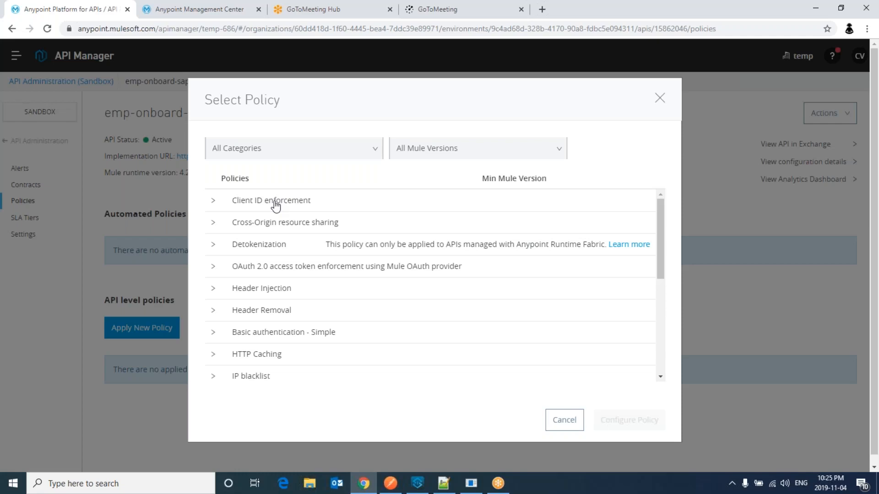
pyautogui.moveTo(445, 483)
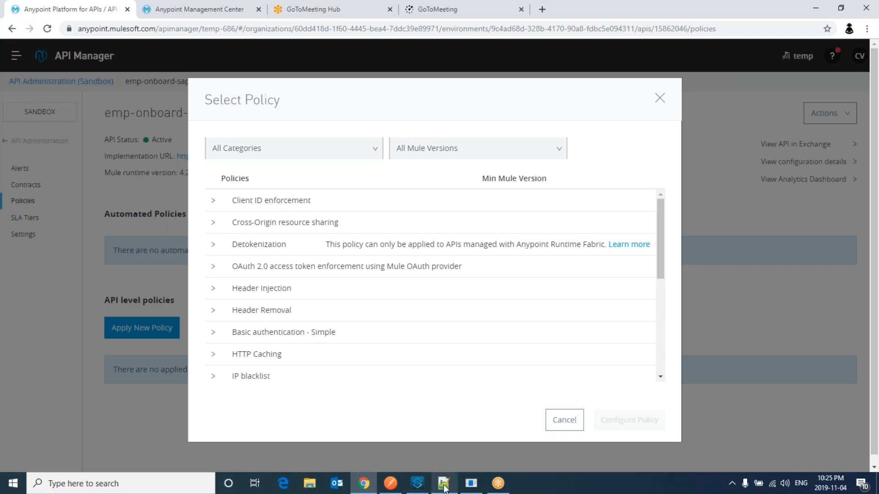
# Step: In Notepad++, add sub-step '1. Create client application for the API in exchange'
pyautogui.click(442, 483)
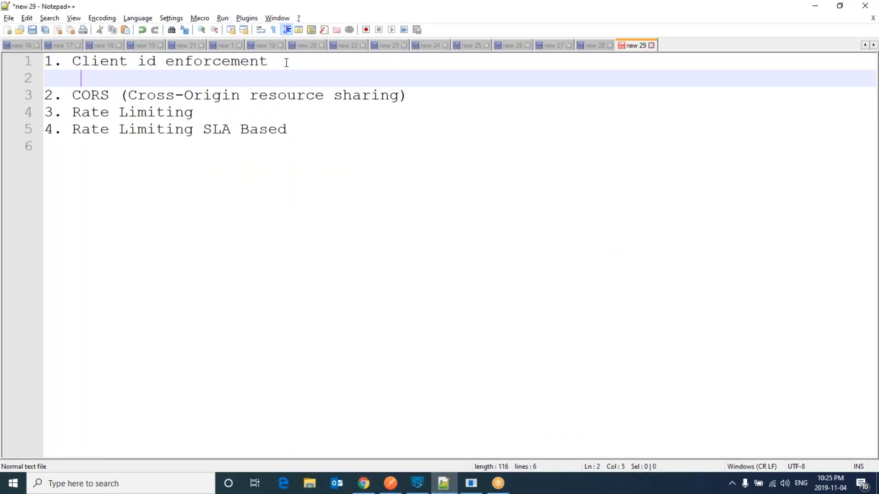
pyautogui.write('1.')
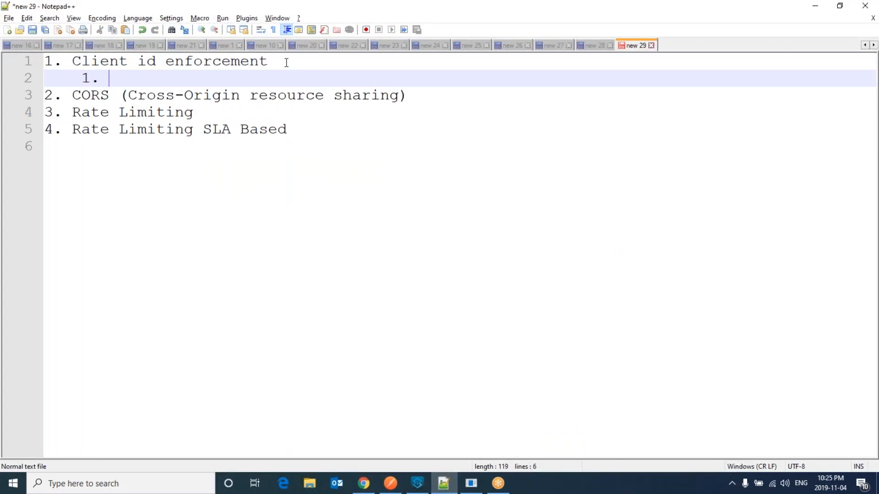
pyautogui.write('Create cli')
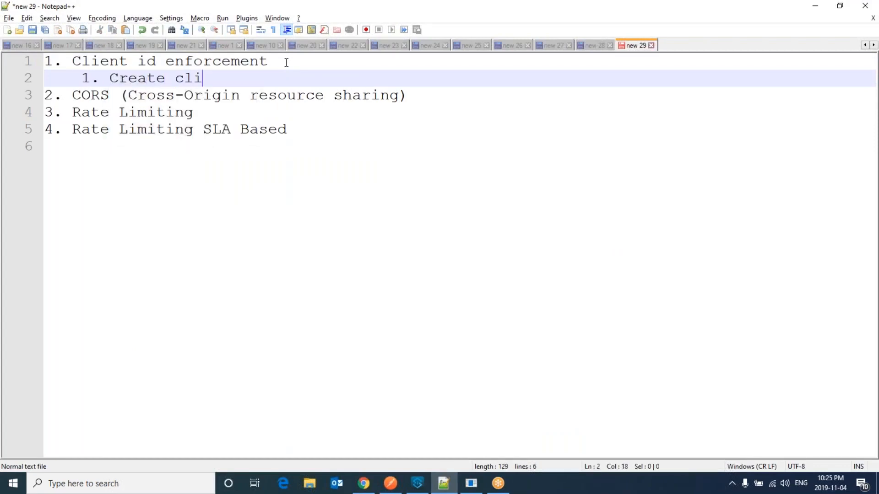
pyautogui.write('ent applica')
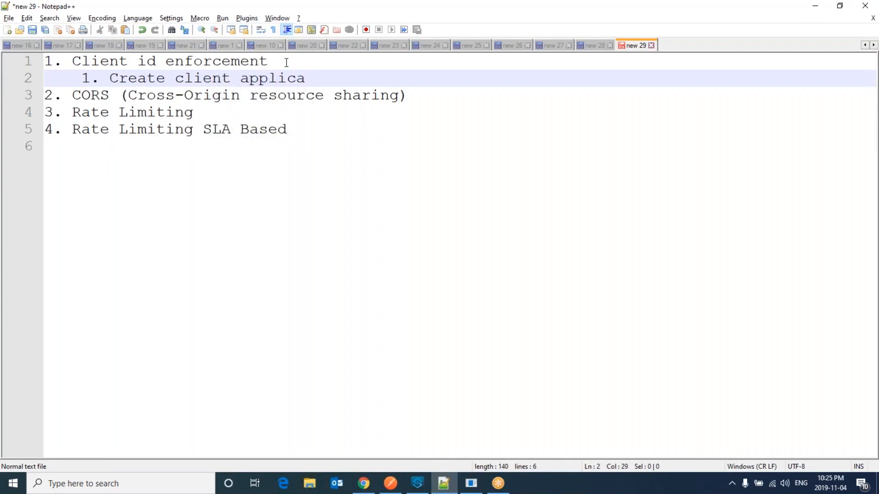
pyautogui.write('tion for t')
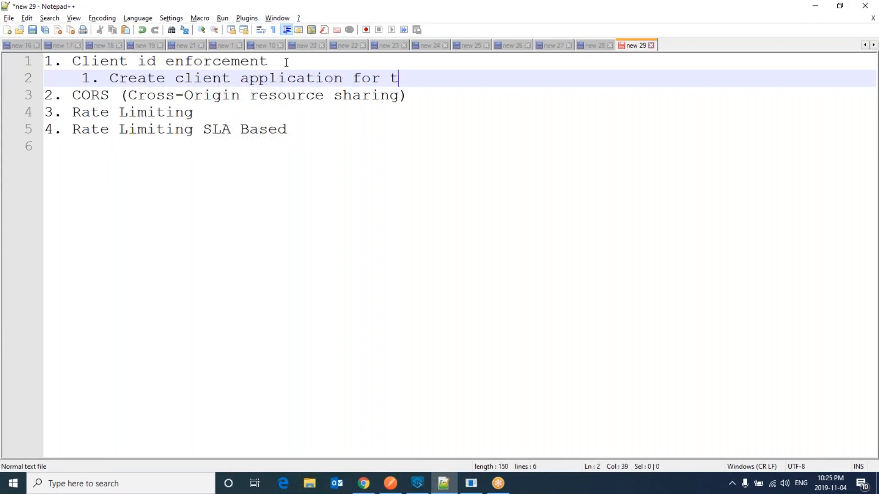
pyautogui.write('he A')
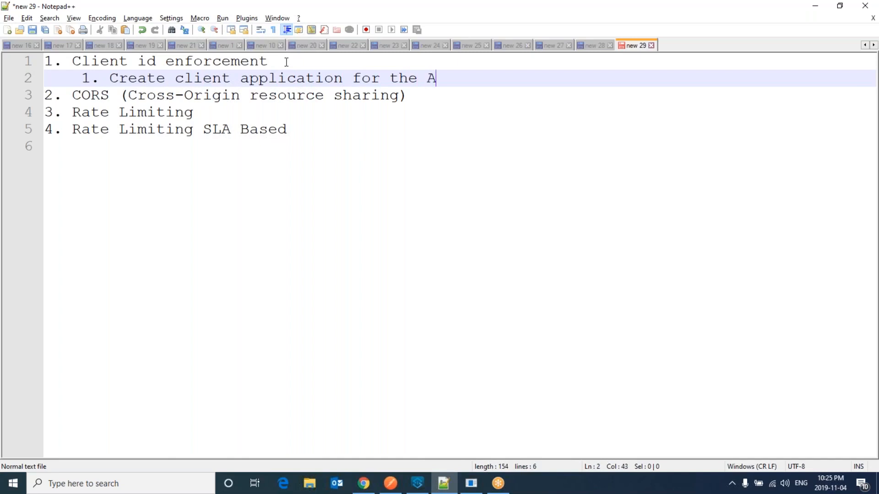
pyautogui.write('PI in')
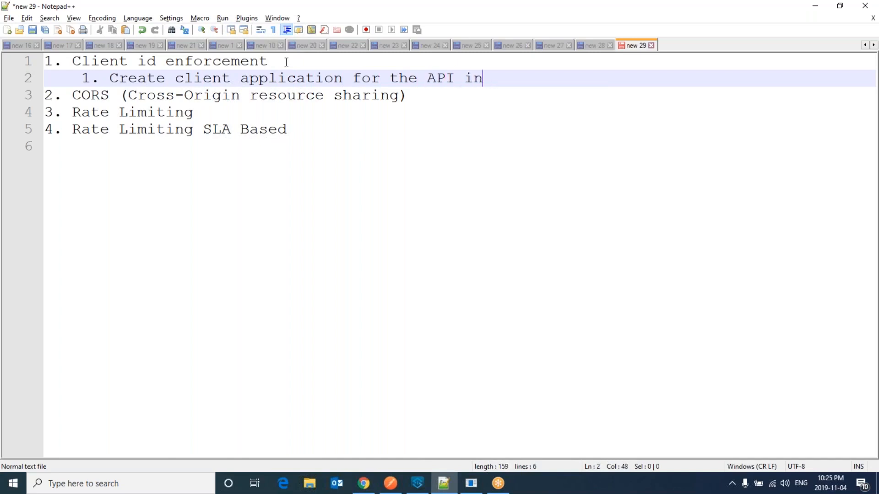
pyautogui.write('exch')
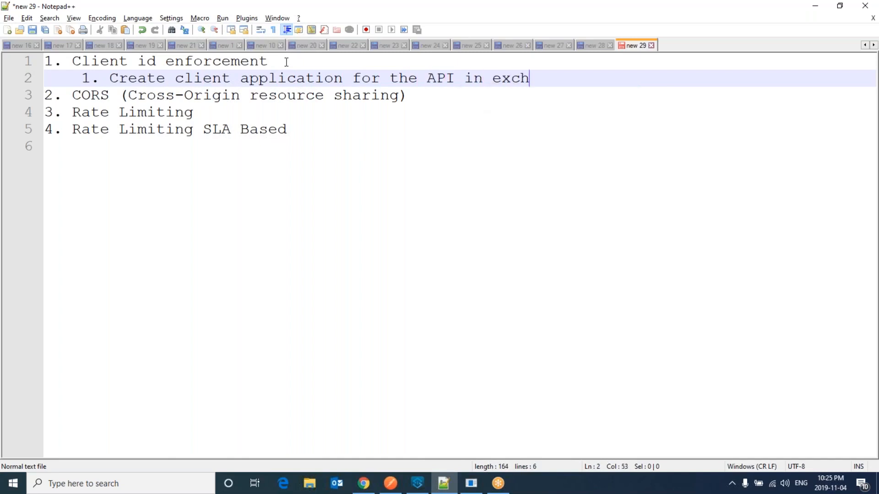
pyautogui.write('nge')
pyautogui.write('2.')
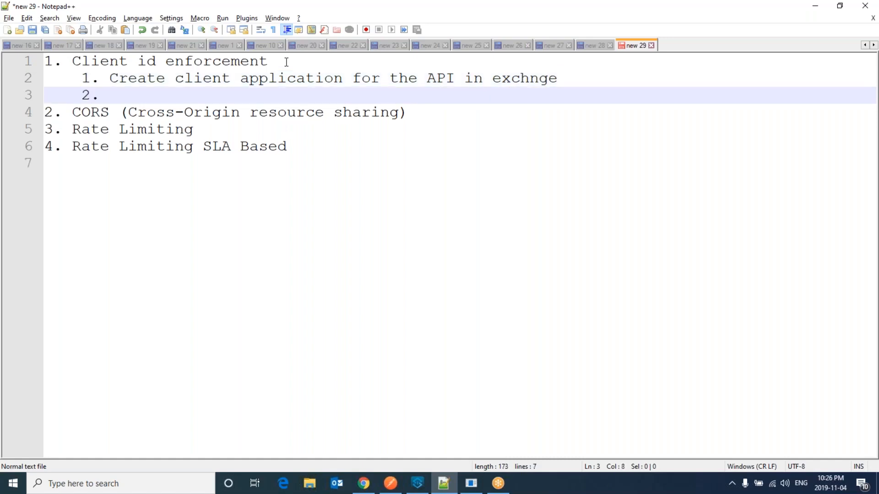
# Step: Add the second sub-step: use client and secret to consume the API
pyautogui.write('Use')
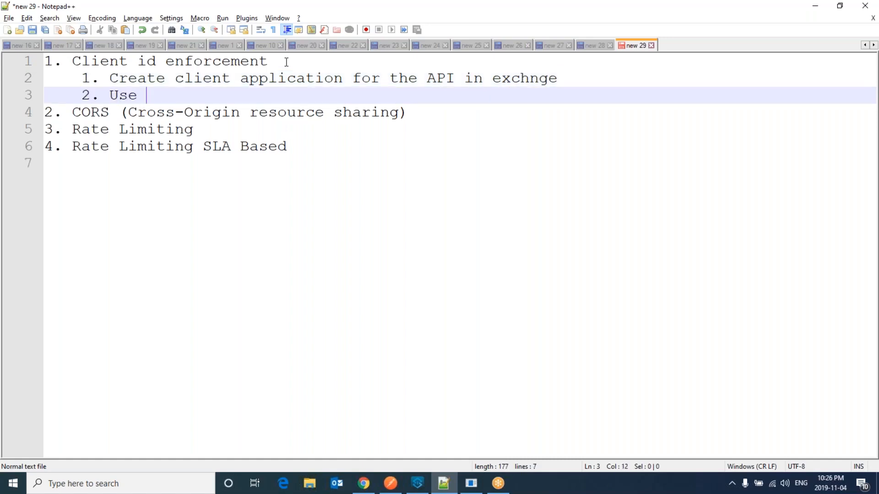
pyautogui.write('client and client se')
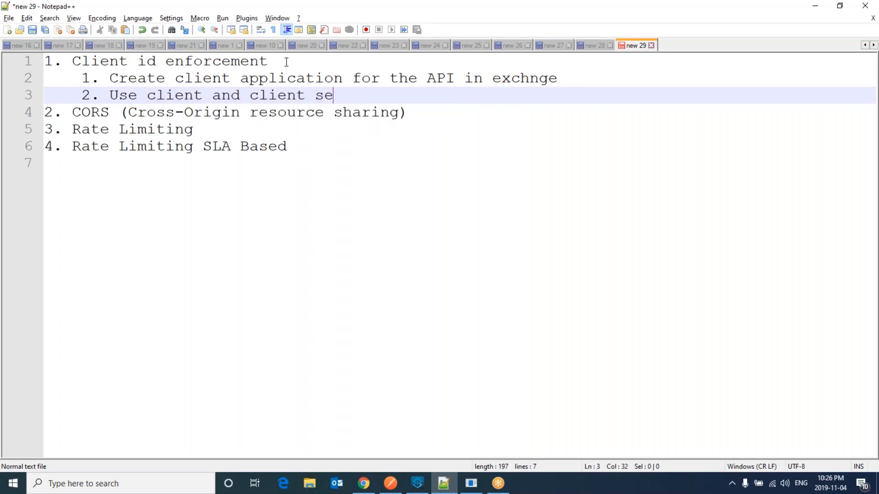
pyautogui.write('cret to c')
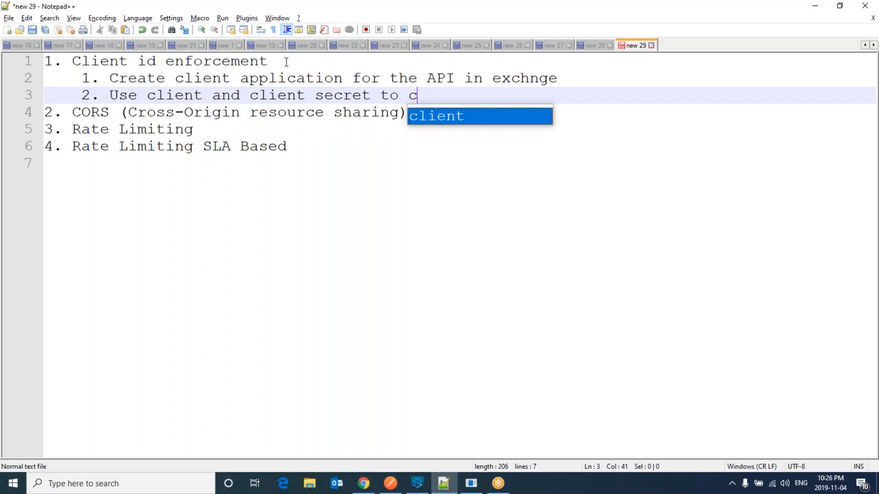
pyautogui.write('onsume tho')
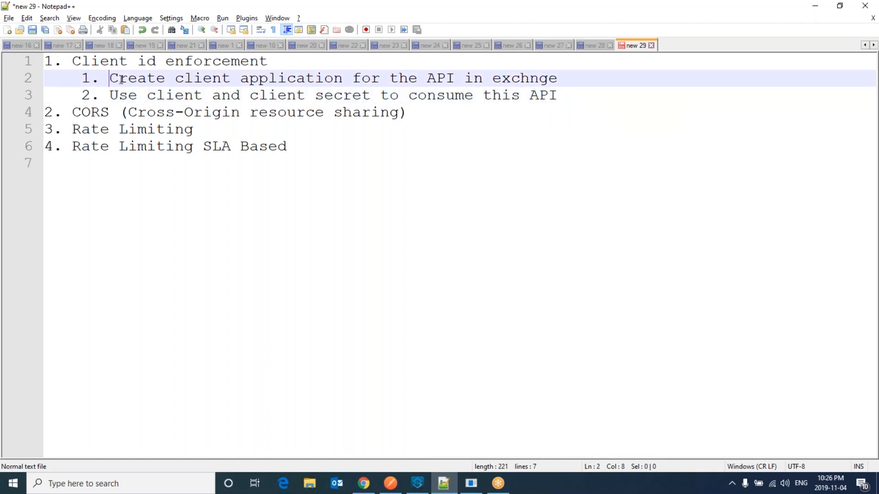
pyautogui.click(363, 483)
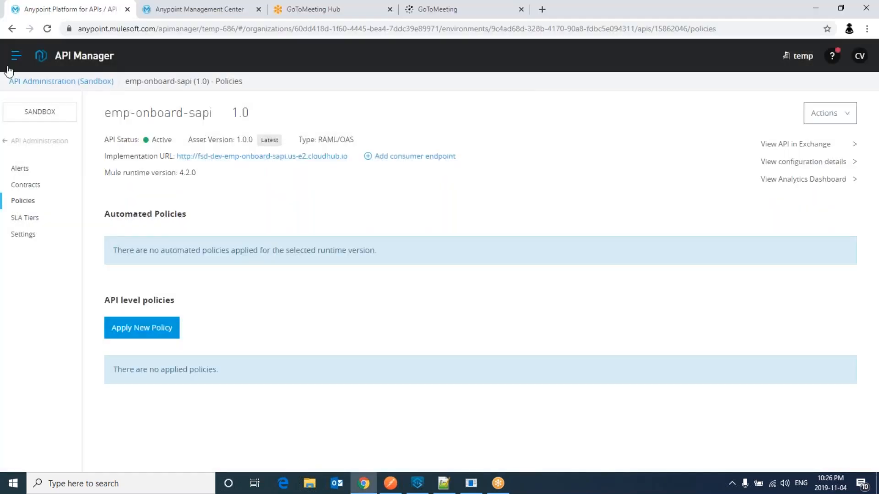
# Step: Open the emp-onboard-sapi asset in Exchange and show its actions menu
pyautogui.click(15, 55)
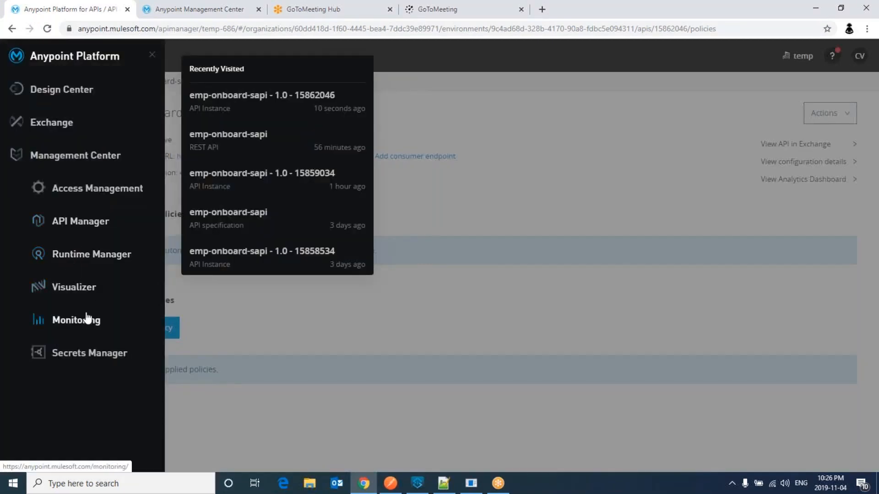
pyautogui.moveTo(51, 123)
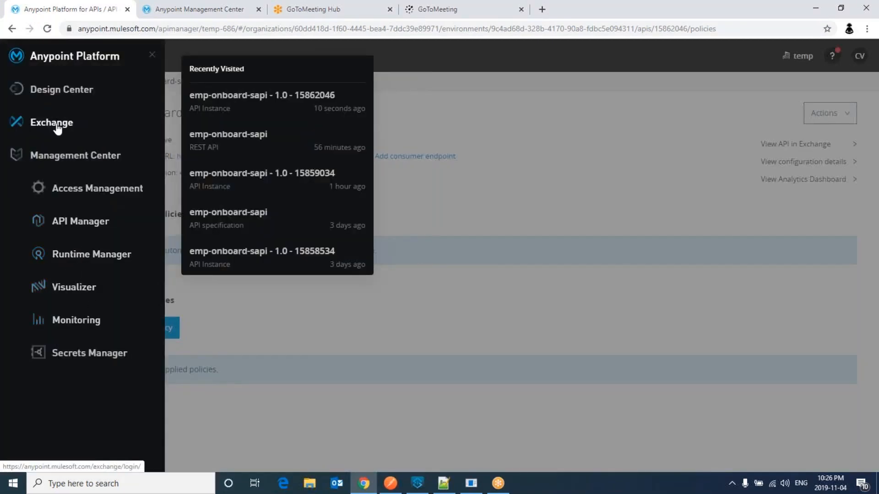
pyautogui.click(51, 122)
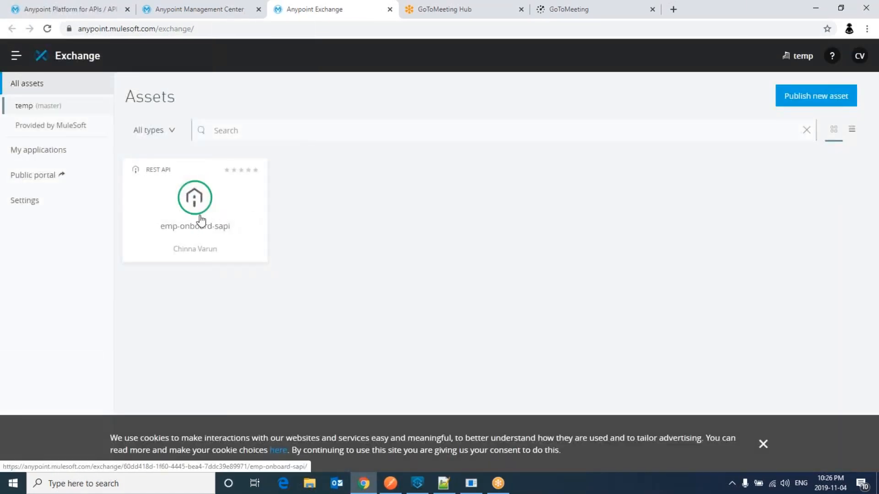
pyautogui.click(194, 198)
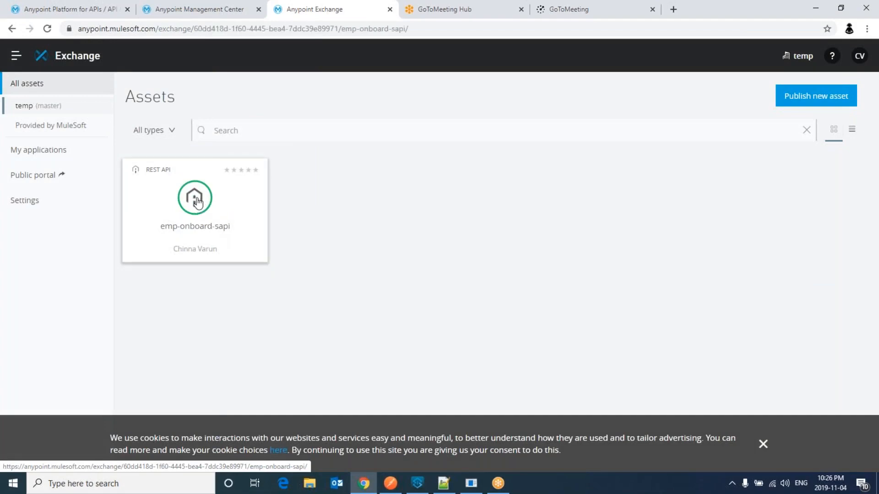
pyautogui.click(195, 197)
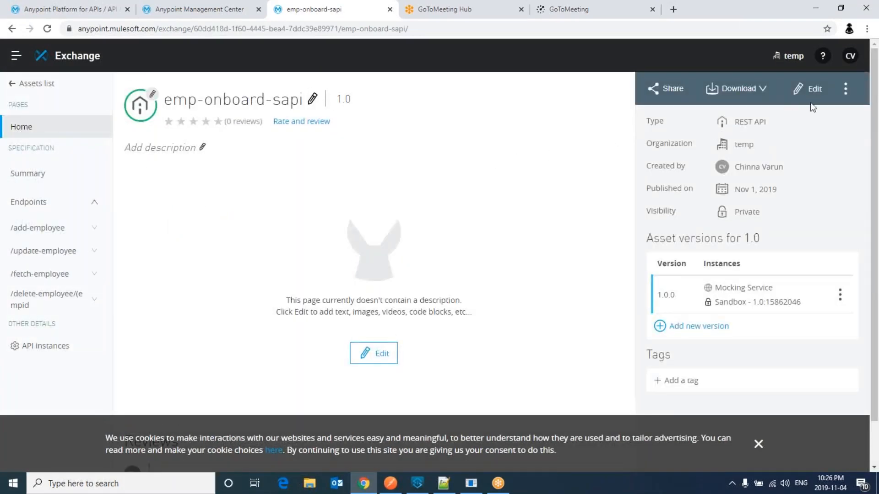
pyautogui.click(846, 88)
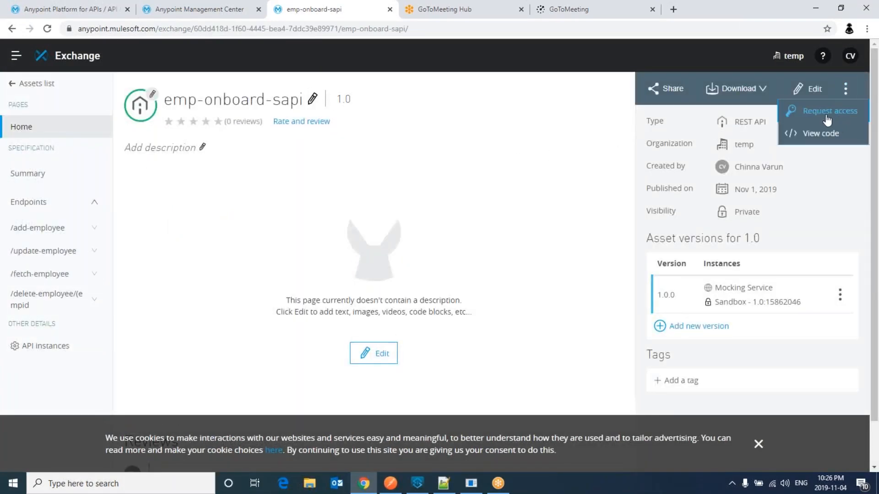
# Step: Request access and start a new client application named 'dev-api-client'
pyautogui.click(830, 110)
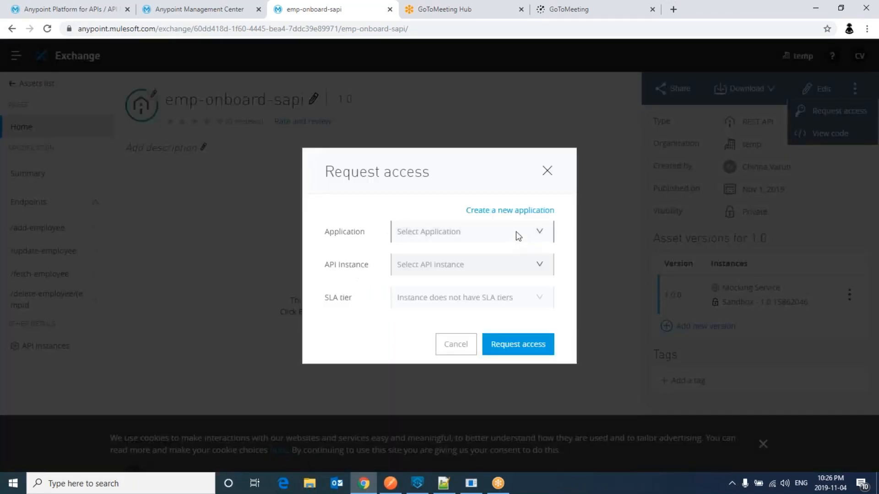
pyautogui.click(471, 232)
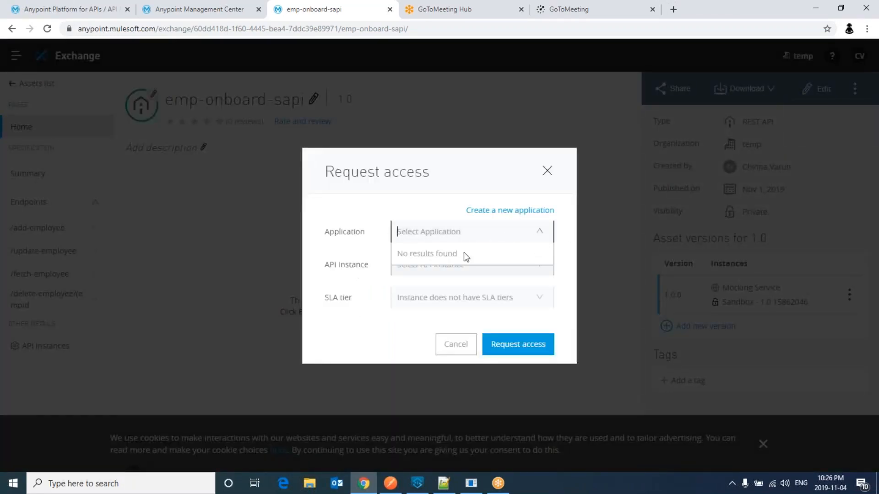
pyautogui.click(509, 210)
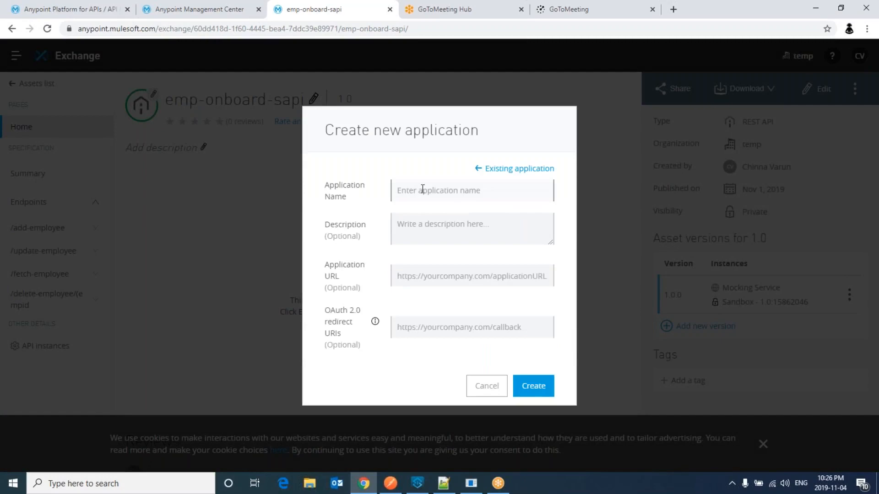
pyautogui.write('dev')
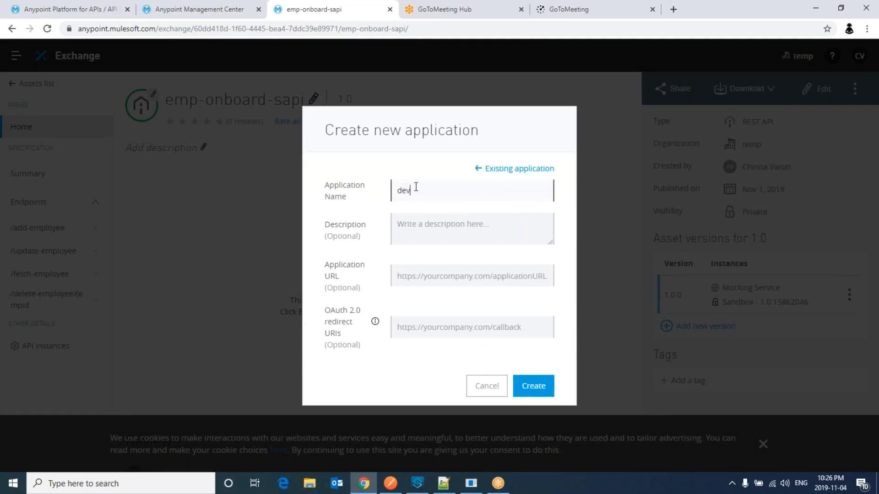
pyautogui.write('-')
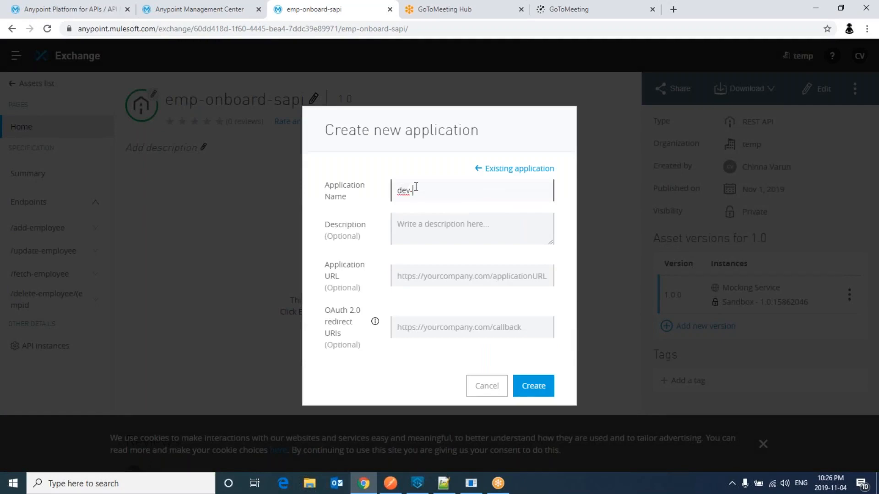
pyautogui.write('api-')
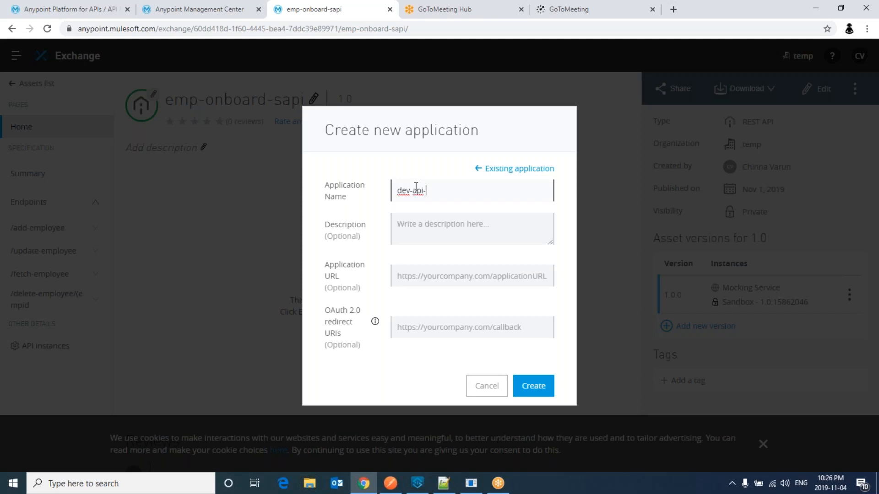
pyautogui.write('client')
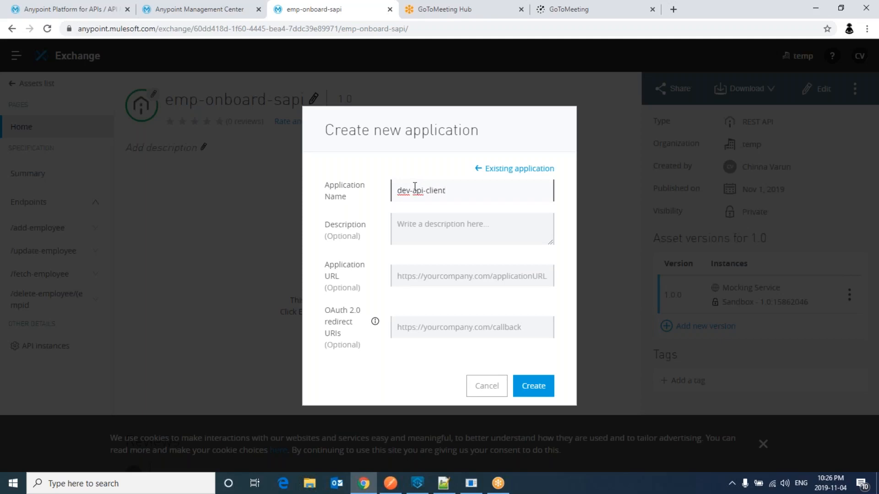
pyautogui.moveTo(490, 265)
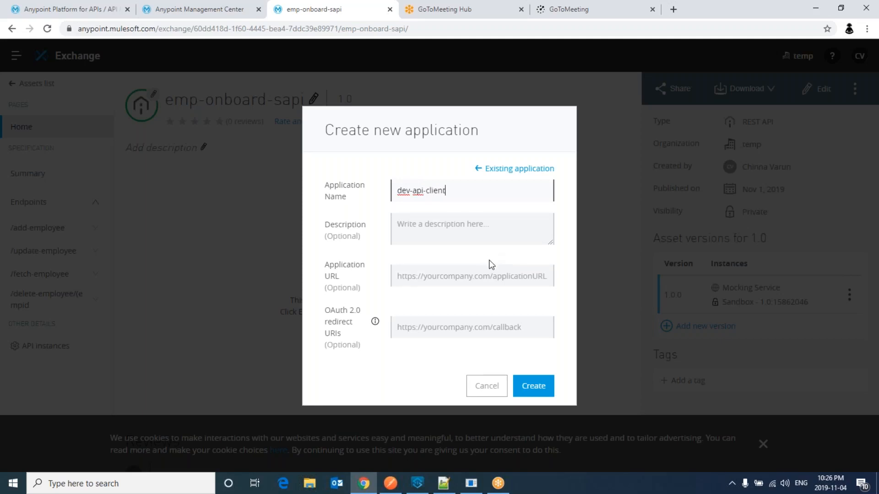
pyautogui.moveTo(533, 385)
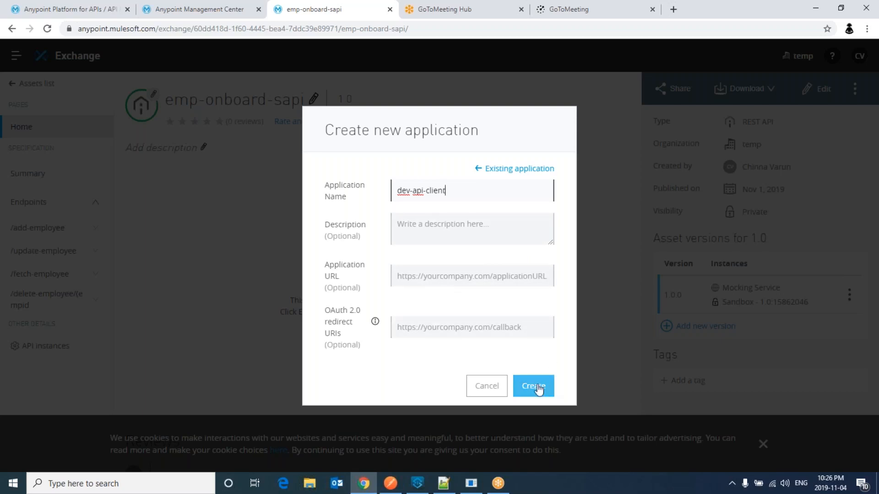
# Step: Create dev-api-client and request access to Sandbox instance 1.0:15862046
pyautogui.click(533, 386)
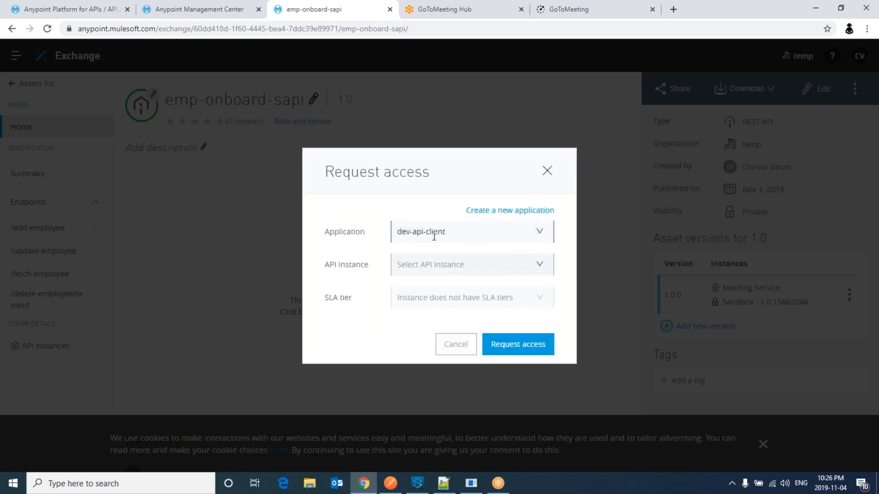
pyautogui.moveTo(448, 260)
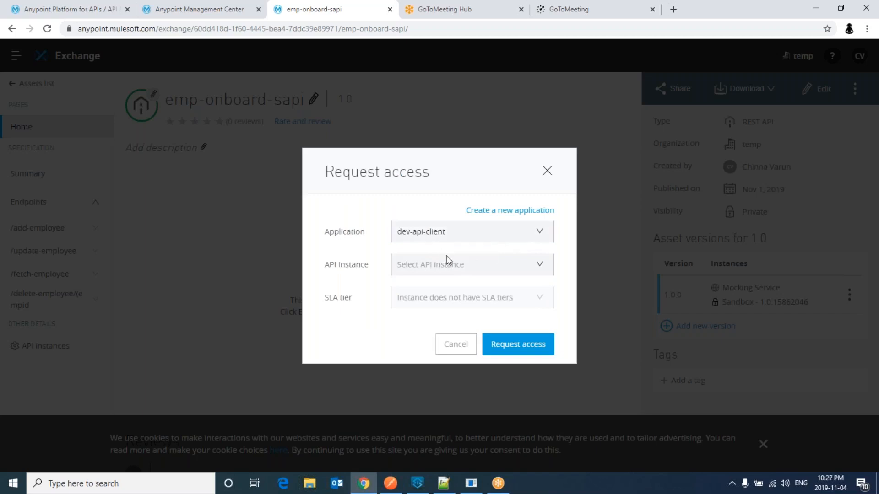
pyautogui.click(471, 264)
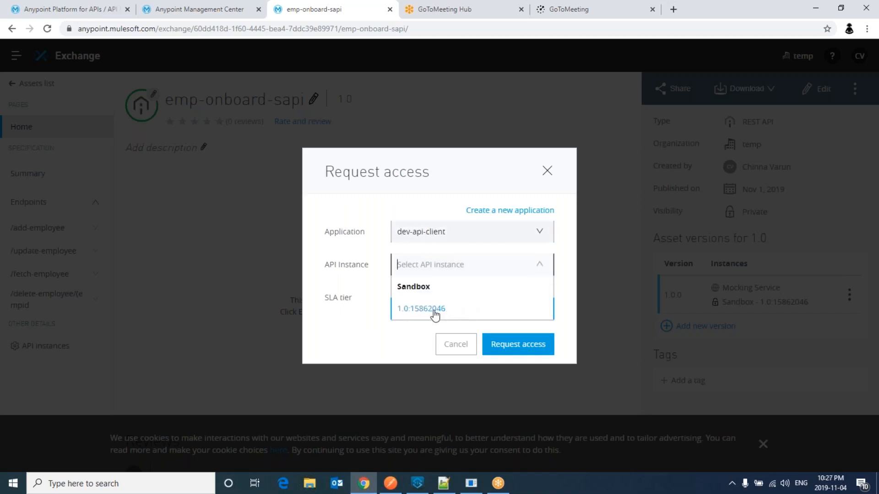
pyautogui.click(421, 308)
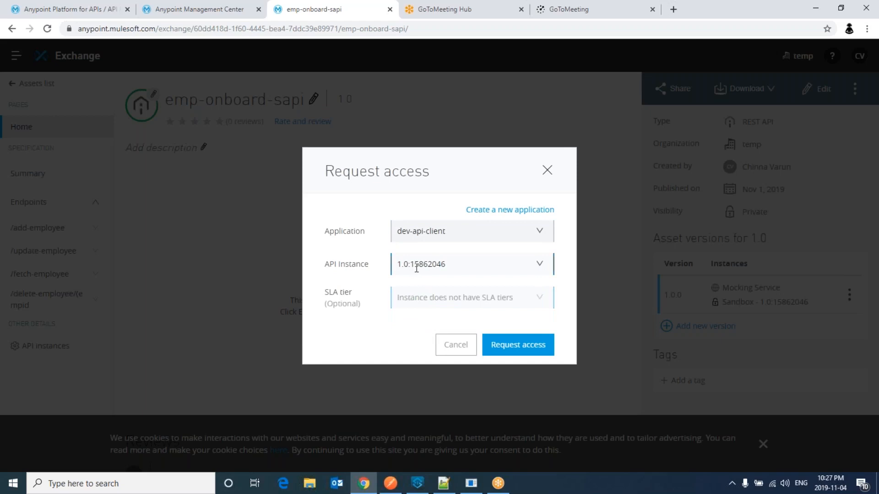
pyautogui.moveTo(517, 345)
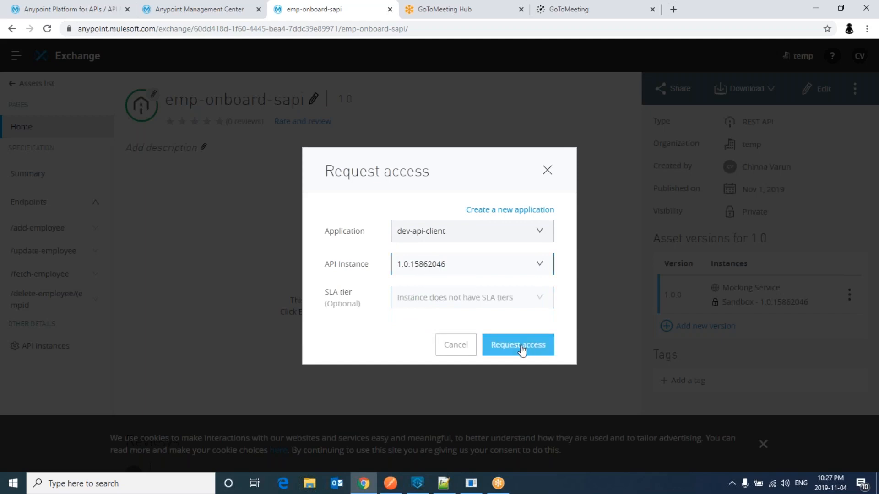
pyautogui.click(516, 345)
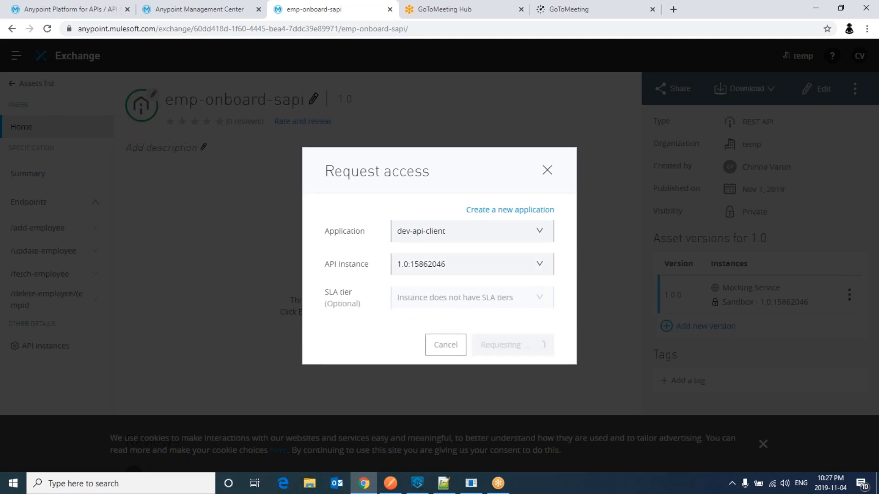
pyautogui.click(511, 345)
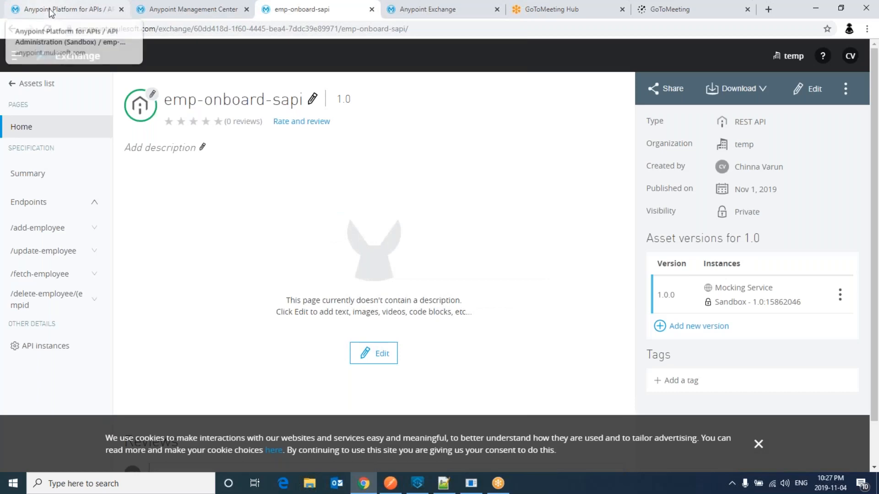
# Step: Apply Client ID enforcement 1.2.1 with default client_id and client_secret header expressions
pyautogui.click(62, 9)
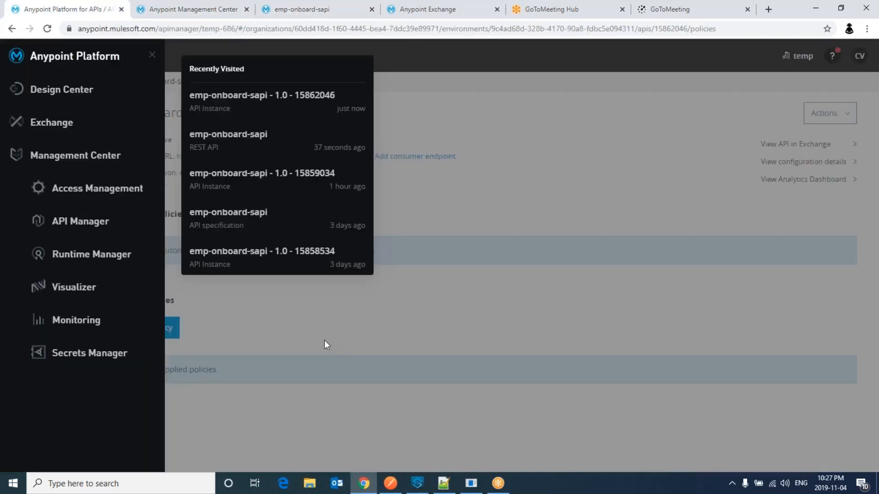
pyautogui.click(327, 345)
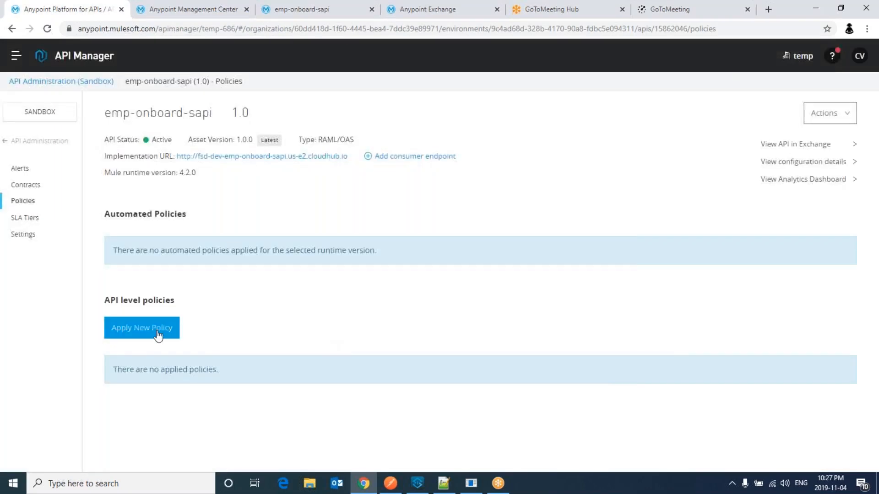
pyautogui.click(142, 328)
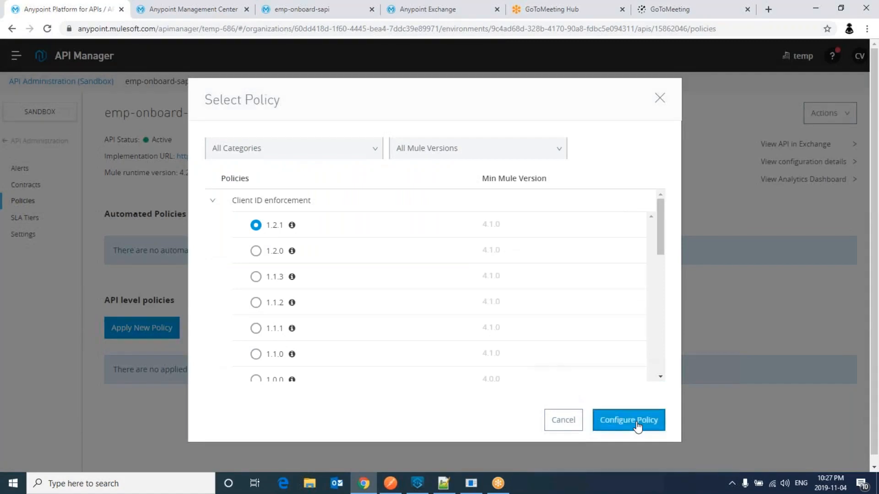
pyautogui.click(628, 419)
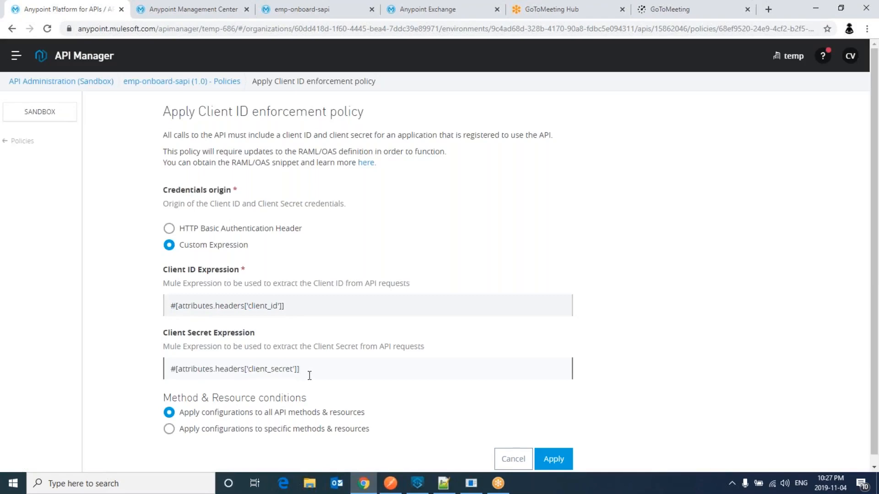
pyautogui.moveTo(381, 44)
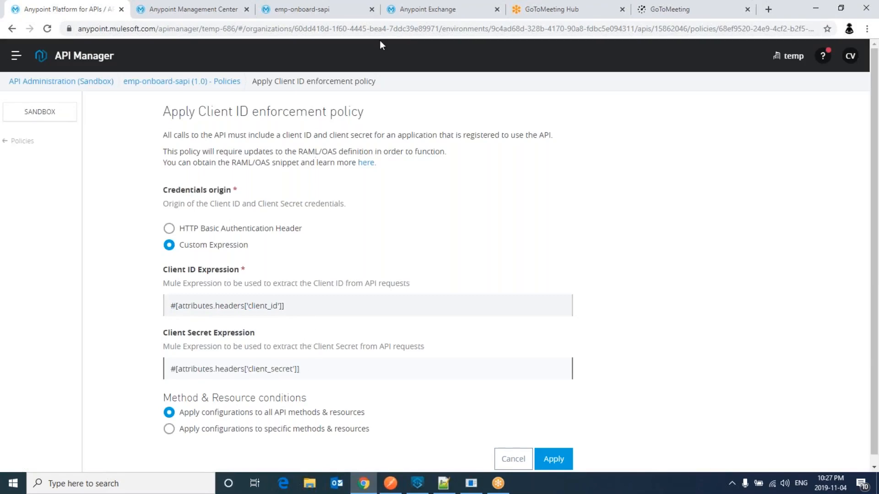
pyautogui.click(440, 9)
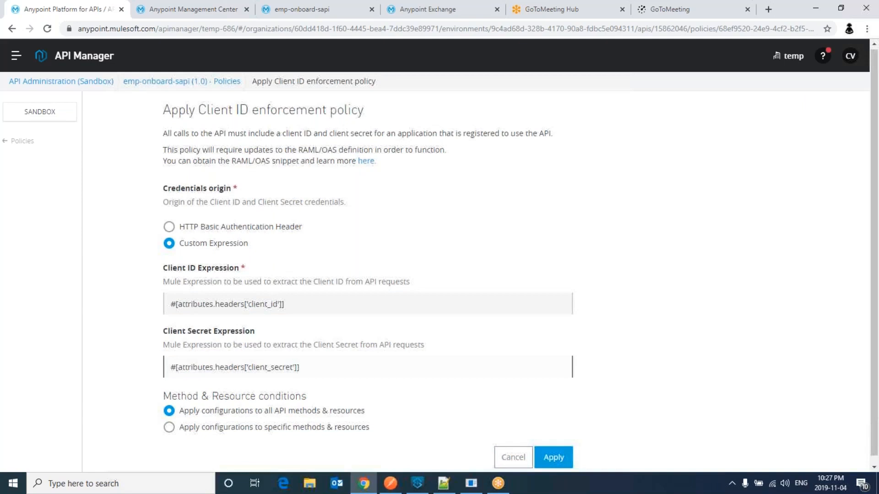
pyautogui.scroll(3)
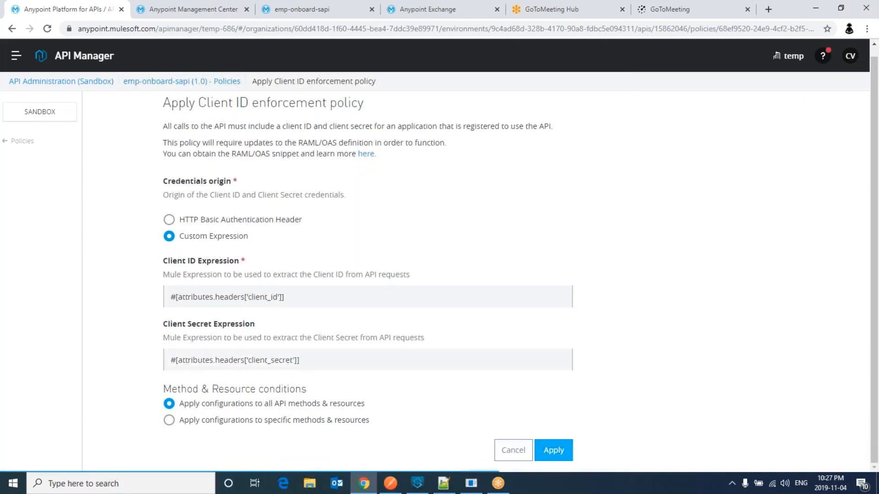
pyautogui.click(554, 450)
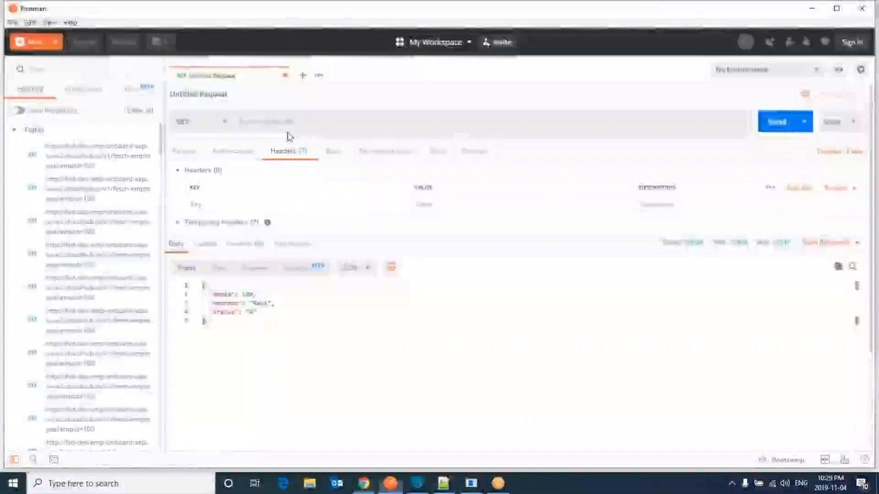
# Step: Send fetch-employee without credentials, then add a header key starting 'client'
pyautogui.click(776, 122)
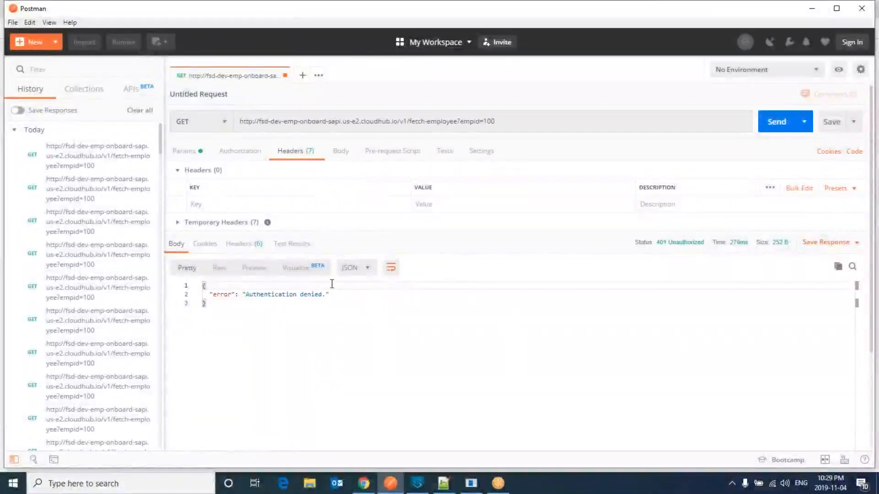
pyautogui.moveTo(318, 168)
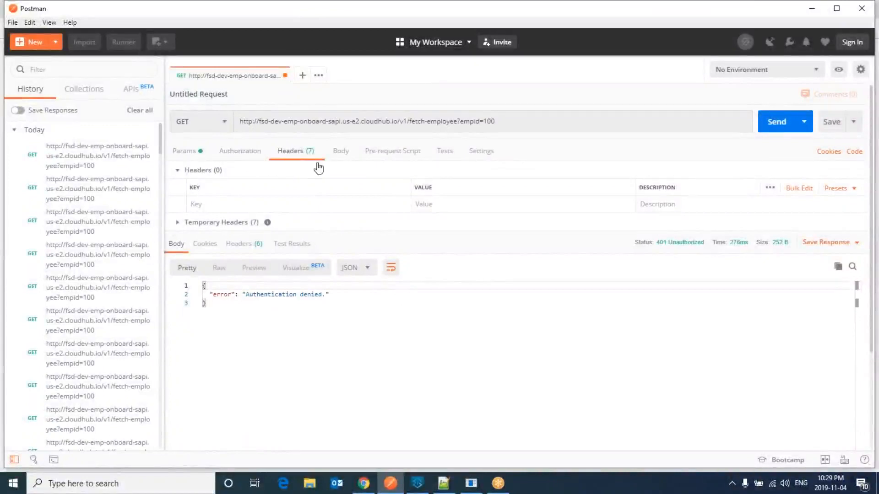
pyautogui.click(240, 151)
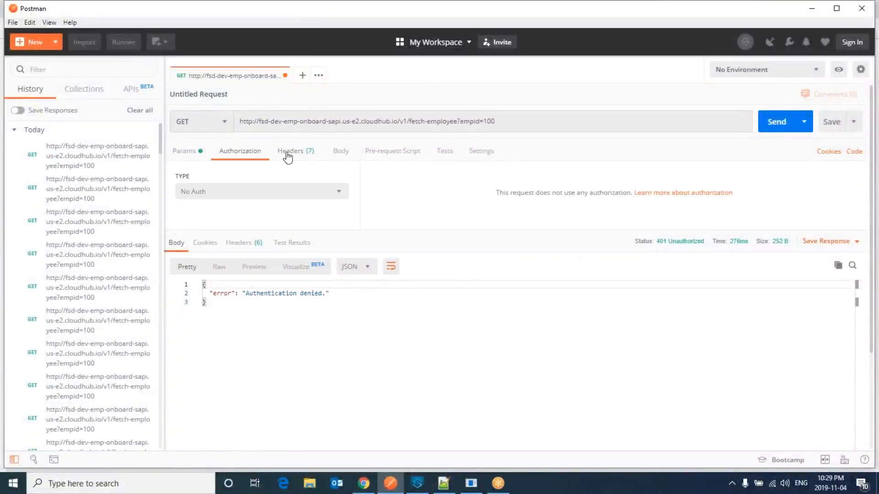
pyautogui.click(291, 151)
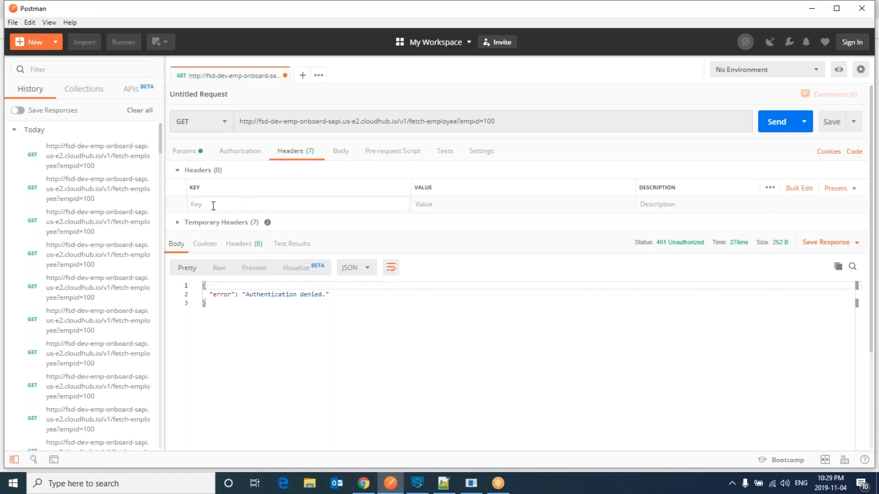
pyautogui.write('client')
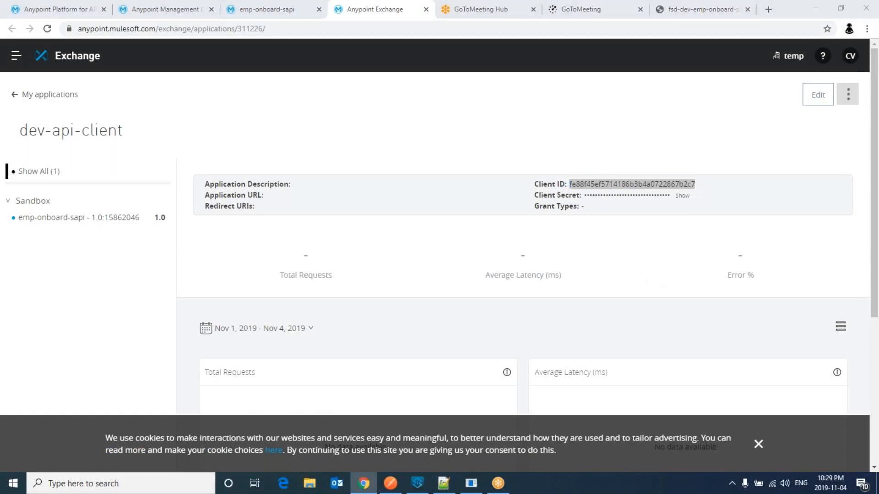
# Step: Reveal and copy dev-api-client's Client Secret in Exchange
pyautogui.click(390, 483)
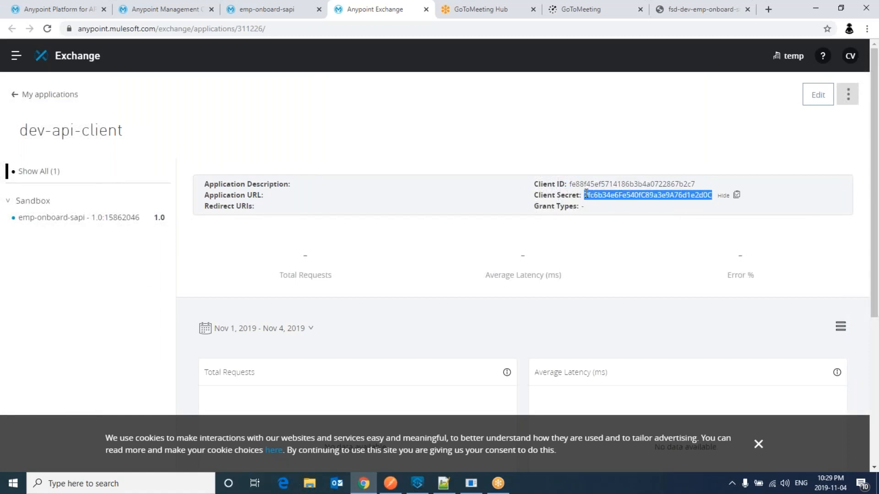
pyautogui.click(390, 484)
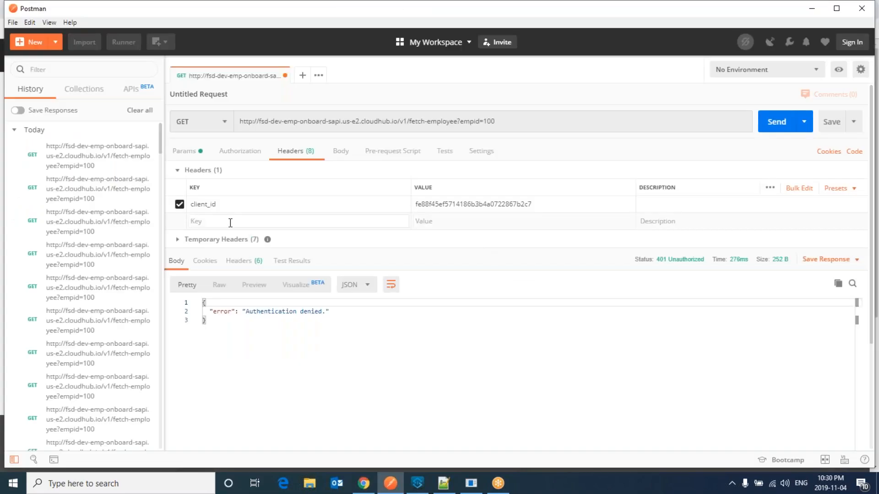
# Step: Fetch employee 100 with client_id and client_secret headers, then retry with an altered client_id
pyautogui.write('client_secret')
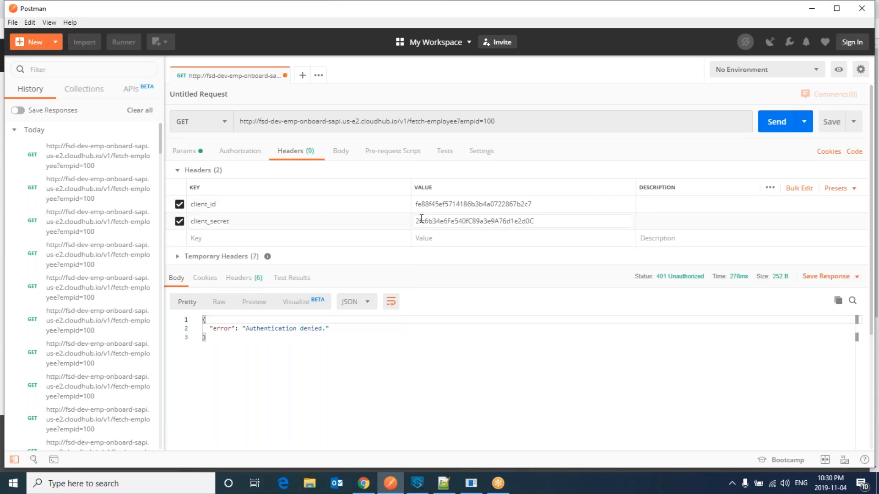
pyautogui.click(776, 121)
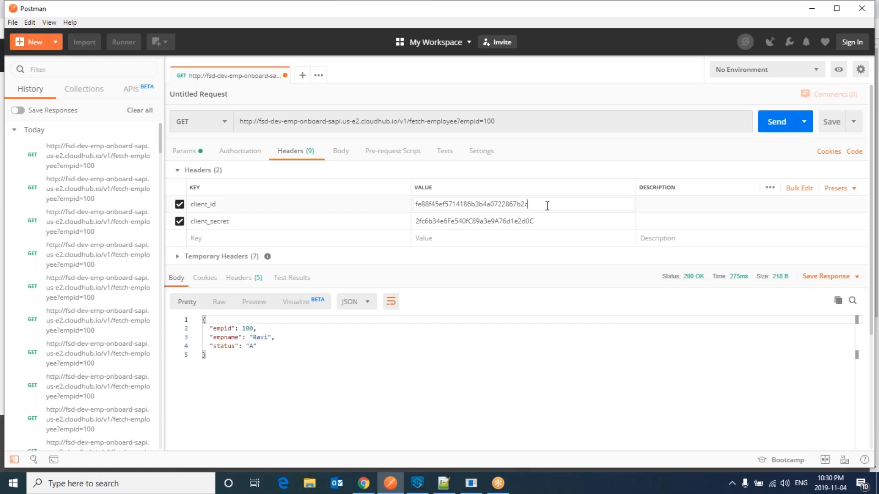
pyautogui.click(777, 122)
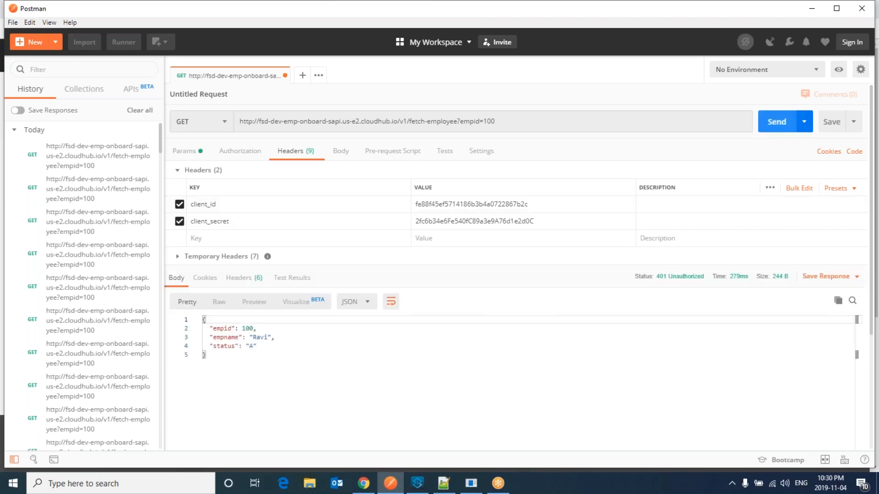
pyautogui.click(776, 122)
pyautogui.write('8')
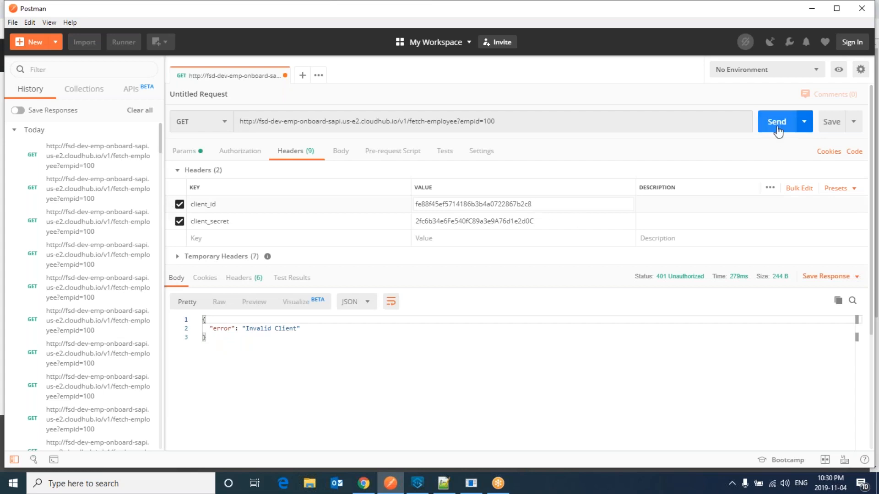
pyautogui.click(777, 121)
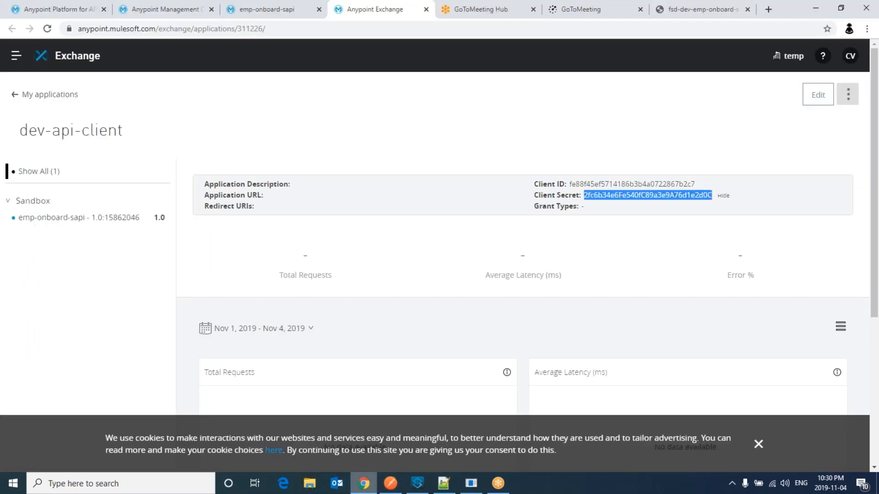
pyautogui.moveTo(365, 292)
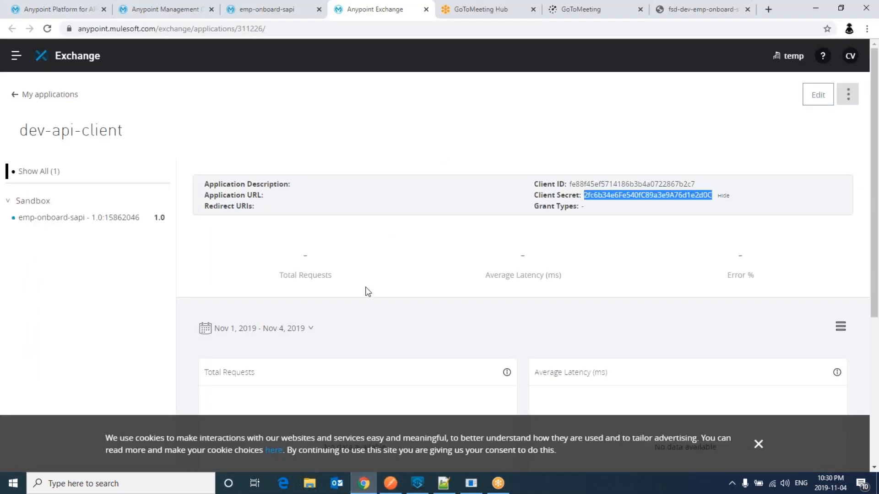
# Step: Restore the correct client_id header and resend, getting 200 OK for employee 100
pyautogui.click(390, 484)
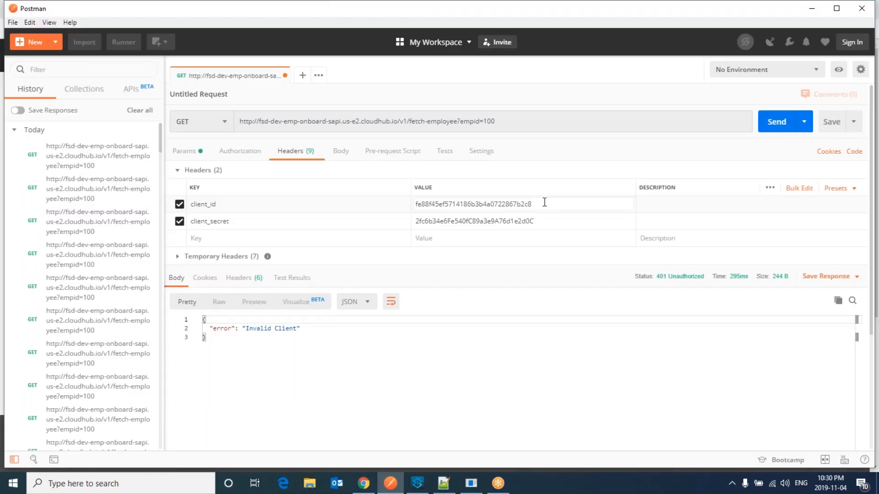
pyautogui.click(777, 122)
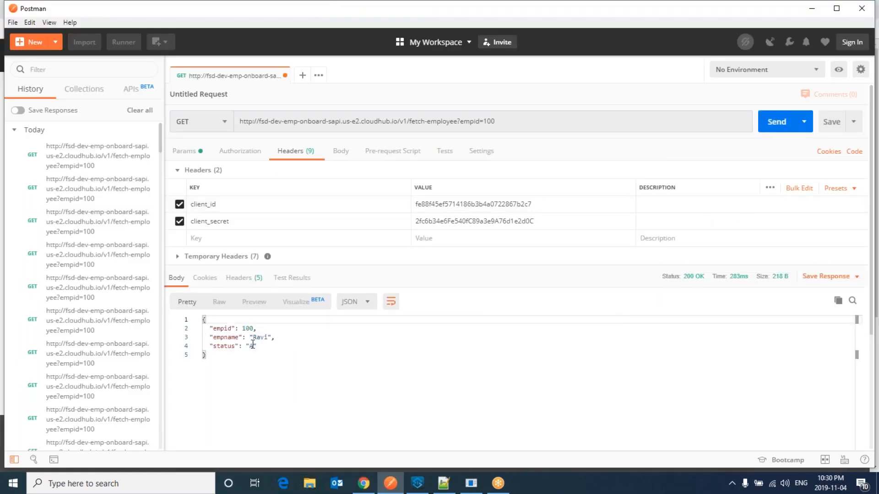
pyautogui.moveTo(301, 357)
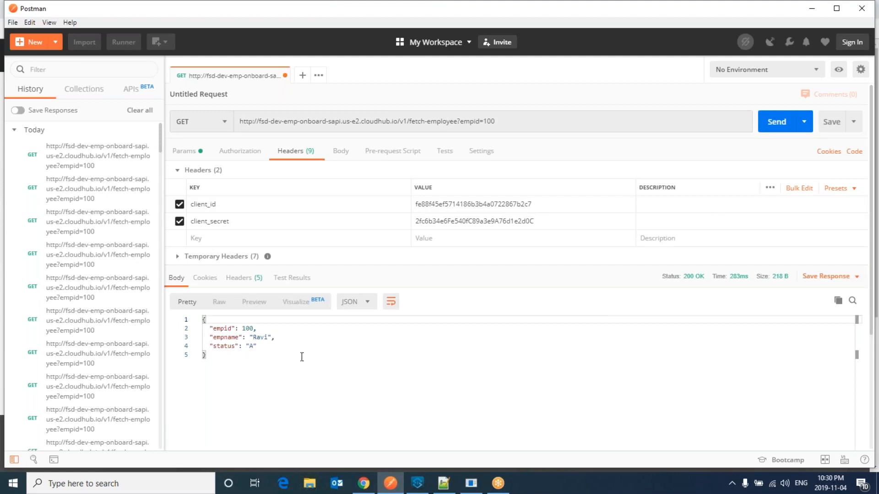
pyautogui.moveTo(382, 329)
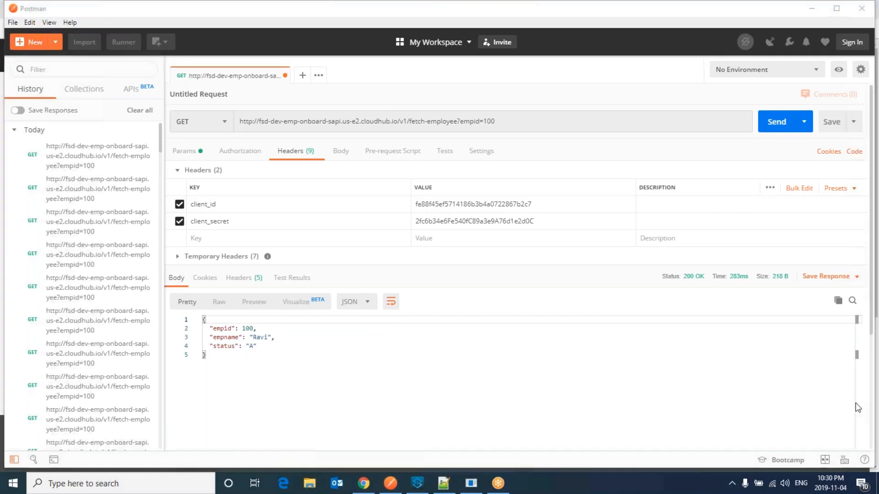
pyautogui.moveTo(731, 125)
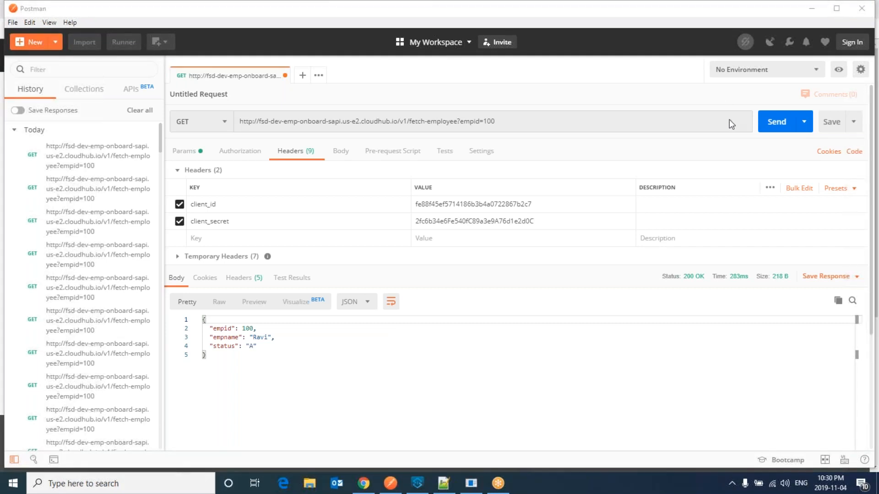
pyautogui.moveTo(717, 445)
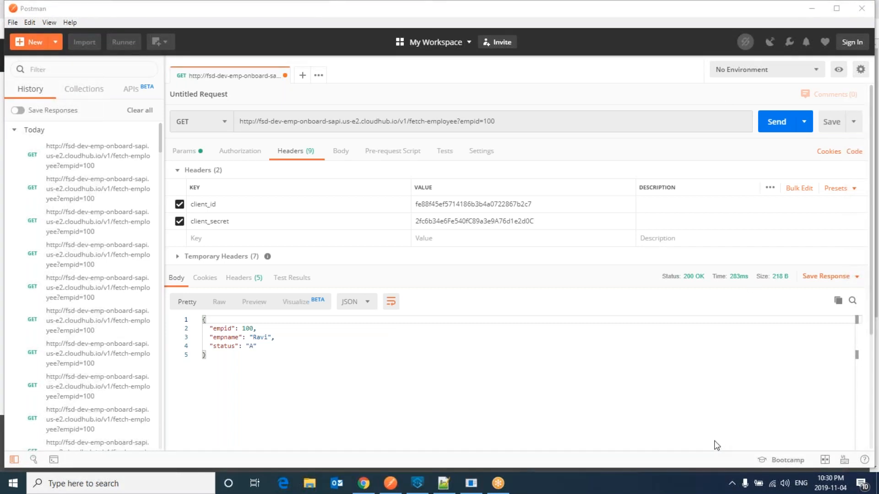
pyautogui.moveTo(592, 385)
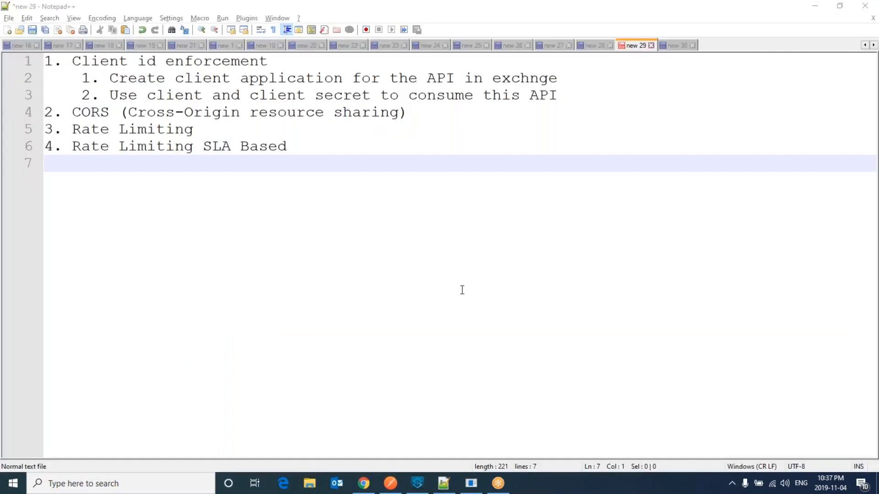
pyautogui.moveTo(420, 112)
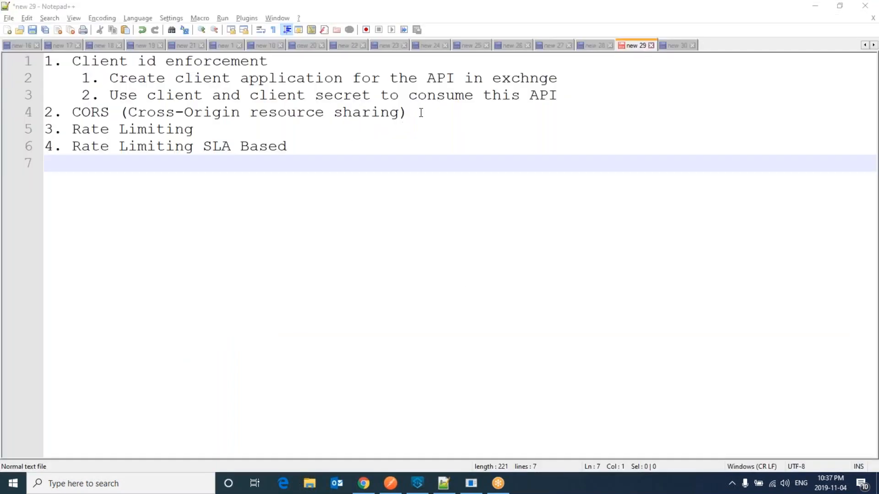
# Step: Mark the CORS item in the Notepad++ policy notes and return to Chrome
pyautogui.click(408, 112)
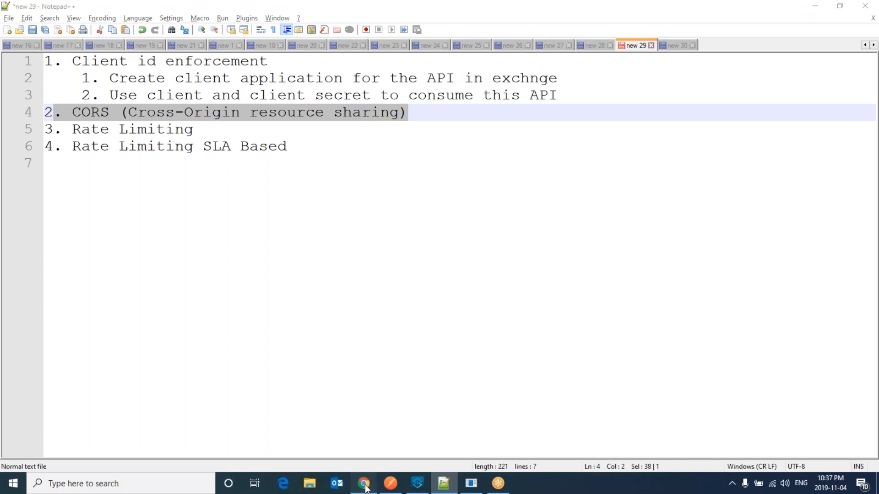
pyautogui.click(364, 484)
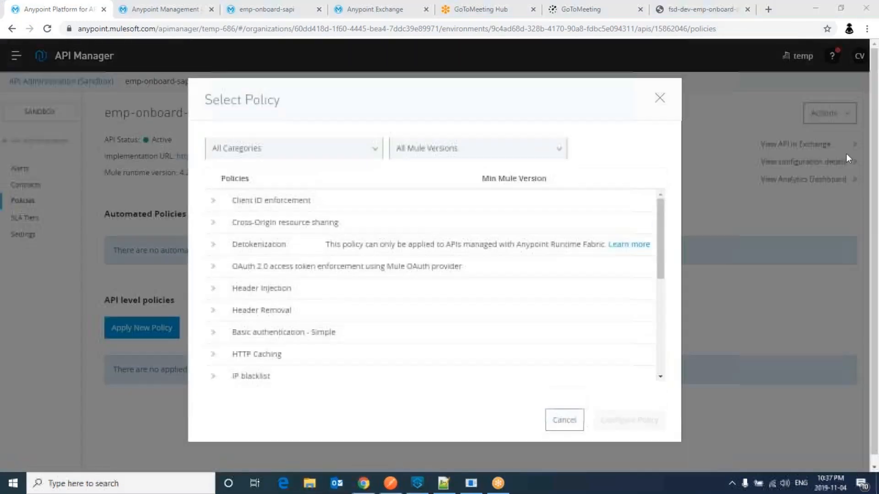
# Step: Apply Cross-Origin resource sharing version 1.1.3 to emp-onboard-sapi as a public resource
pyautogui.click(213, 222)
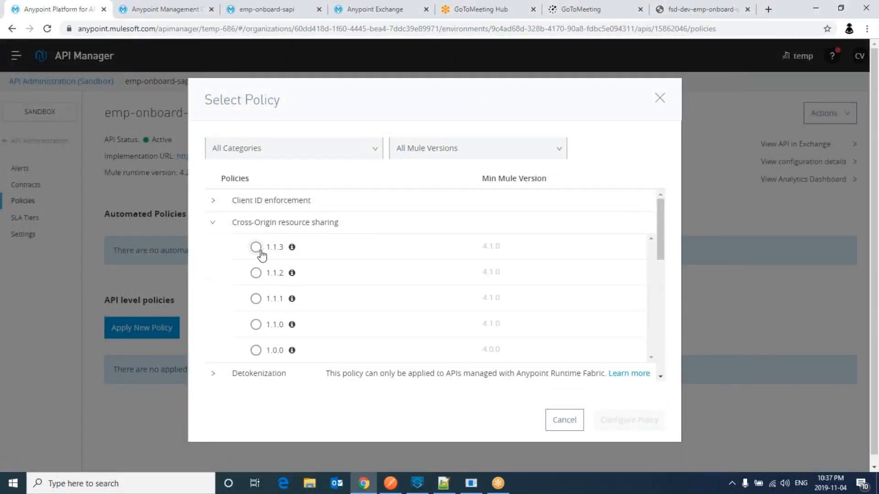
pyautogui.click(255, 247)
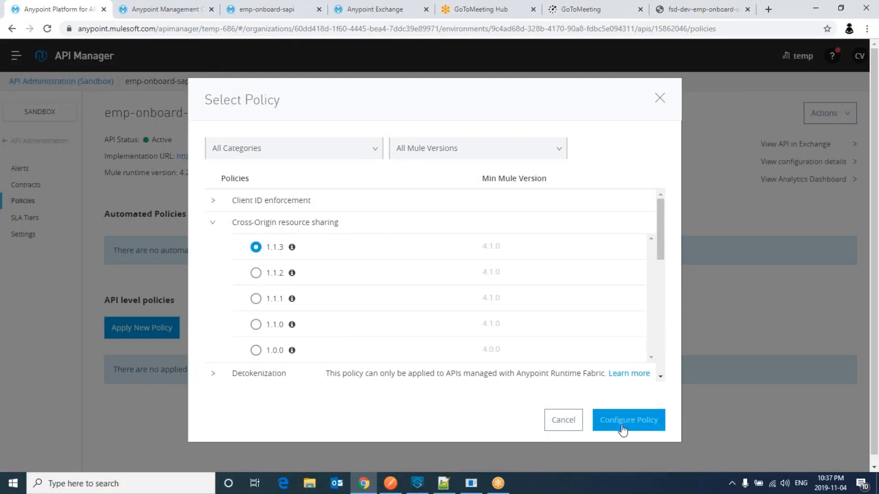
pyautogui.click(628, 420)
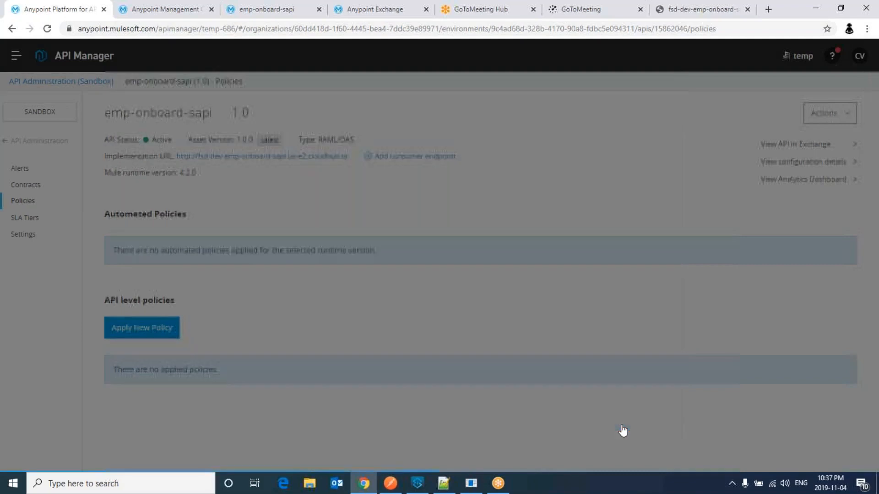
pyautogui.click(141, 328)
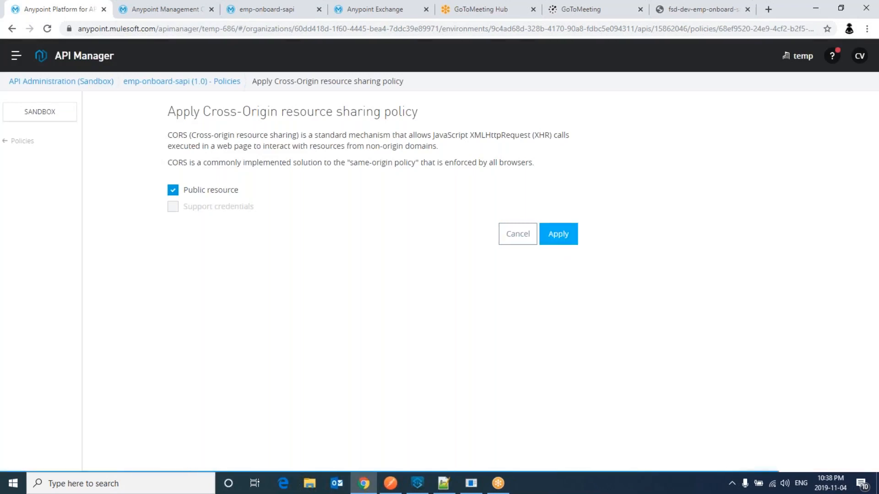
pyautogui.click(557, 234)
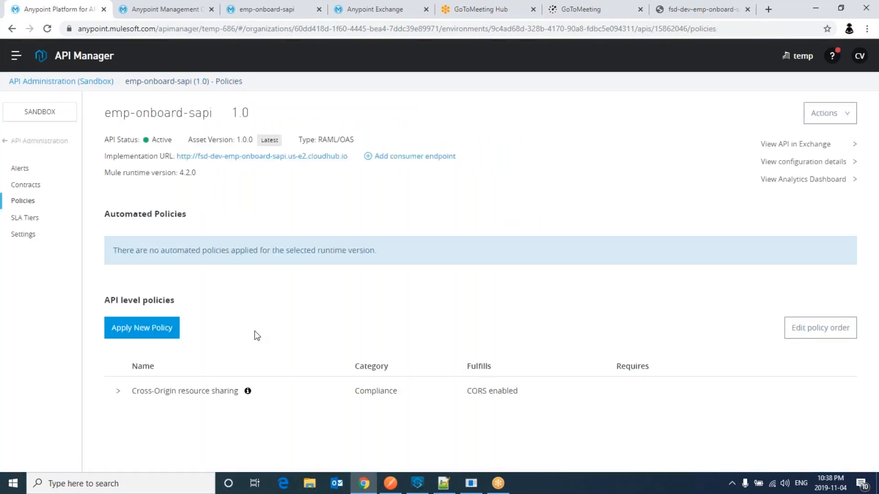
pyautogui.moveTo(220, 347)
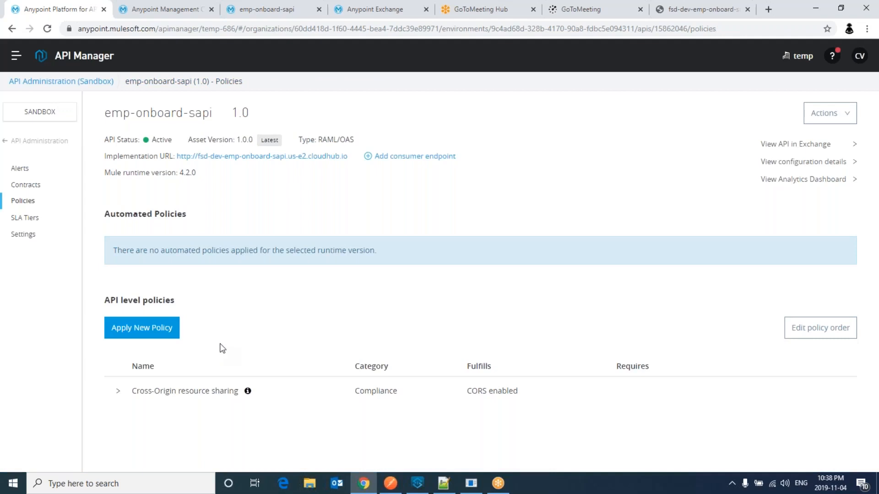
pyautogui.moveTo(253, 385)
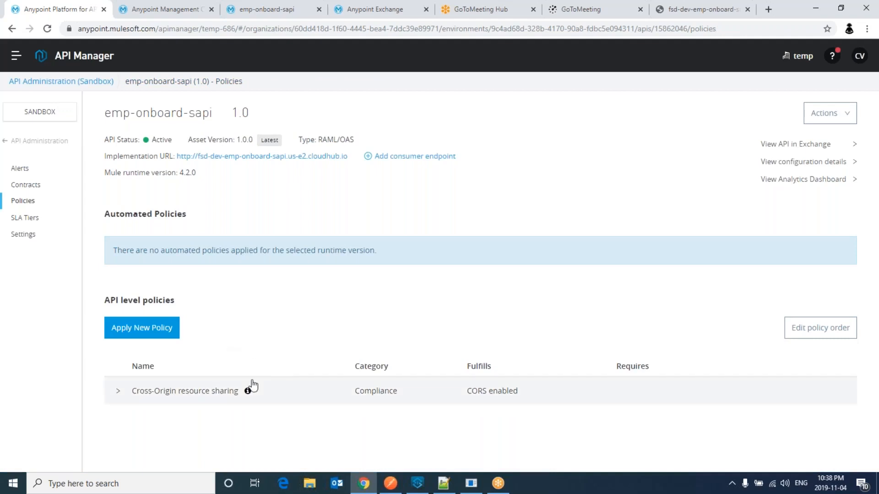
pyautogui.moveTo(247, 390)
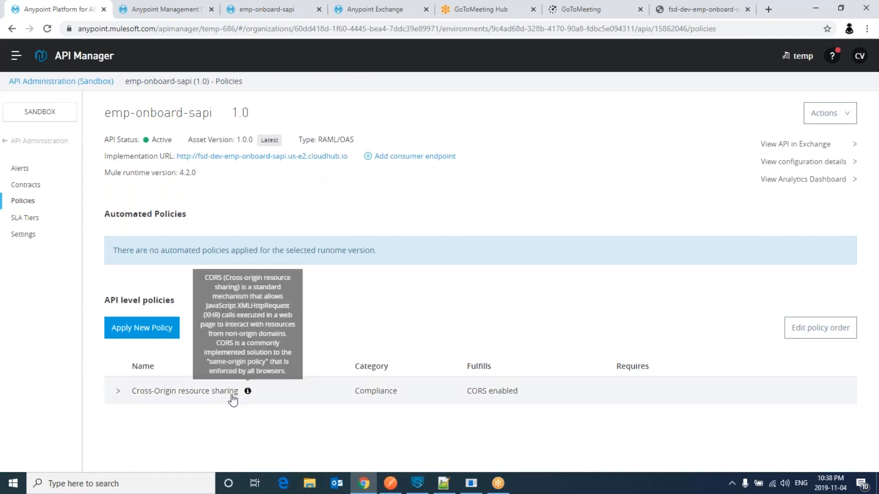
pyautogui.moveTo(330, 328)
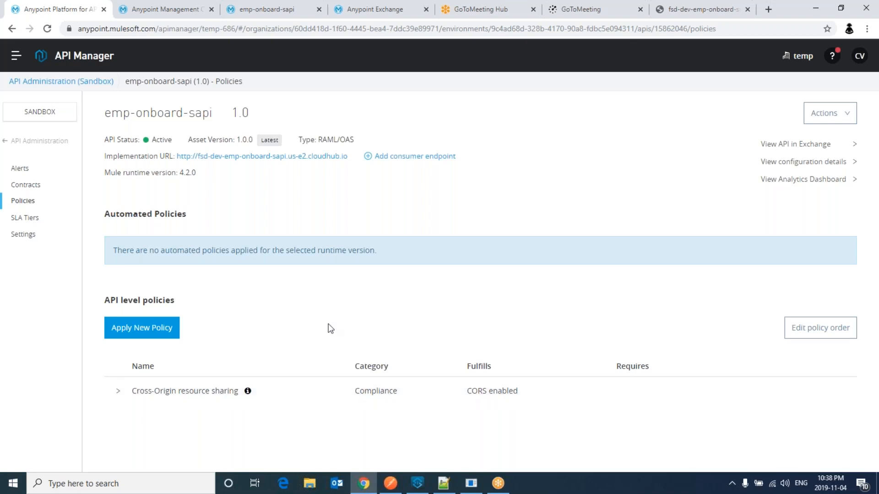
pyautogui.press('alt+tab')
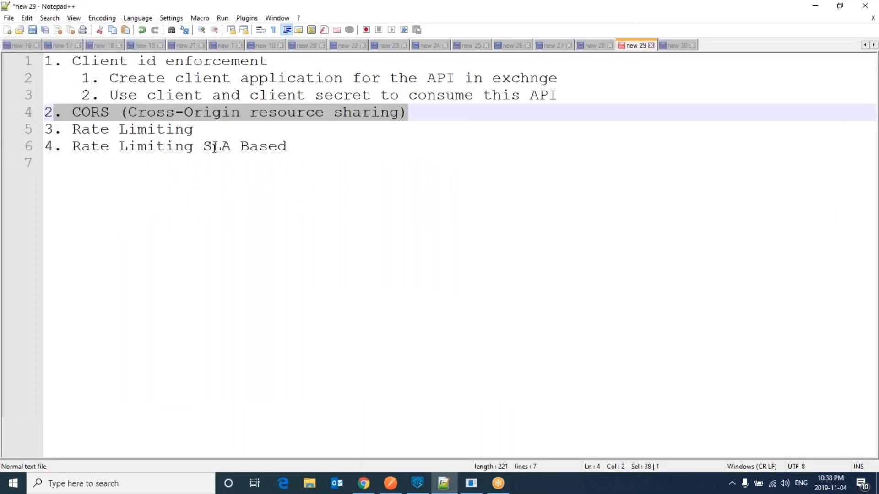
pyautogui.click(132, 129)
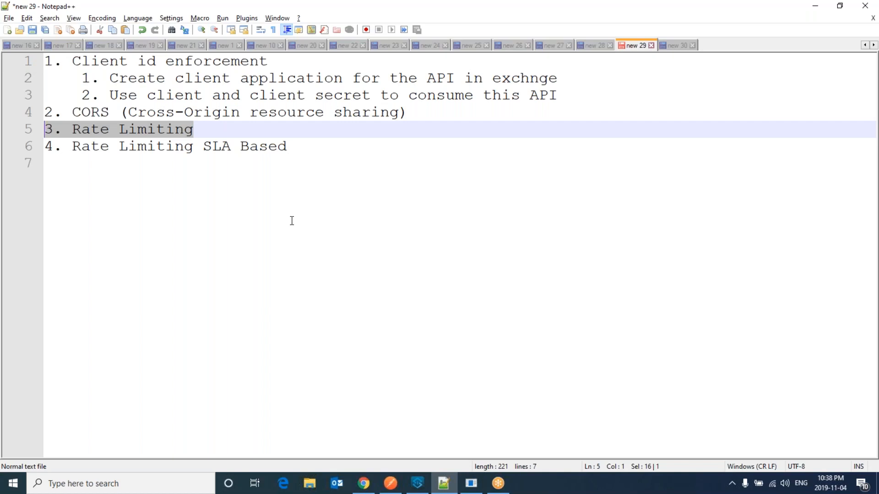
pyautogui.click(174, 130)
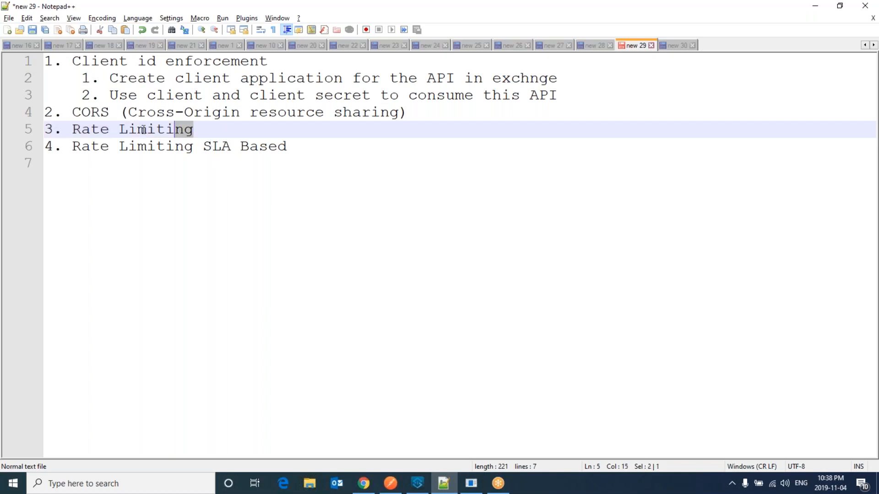
pyautogui.click(196, 130)
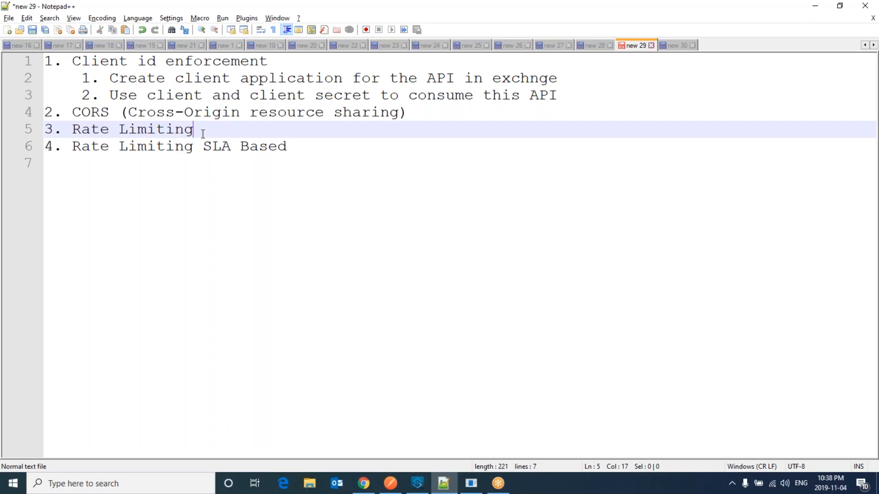
pyautogui.moveTo(398, 288)
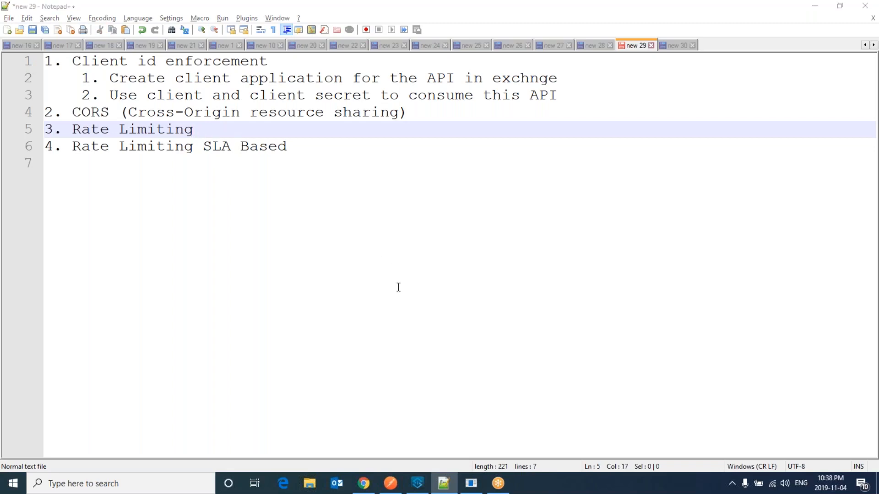
# Step: Pick Rate limiting version 1.3.1 from emp-onboard-sapi's policy catalogue and start configuring it
pyautogui.click(363, 483)
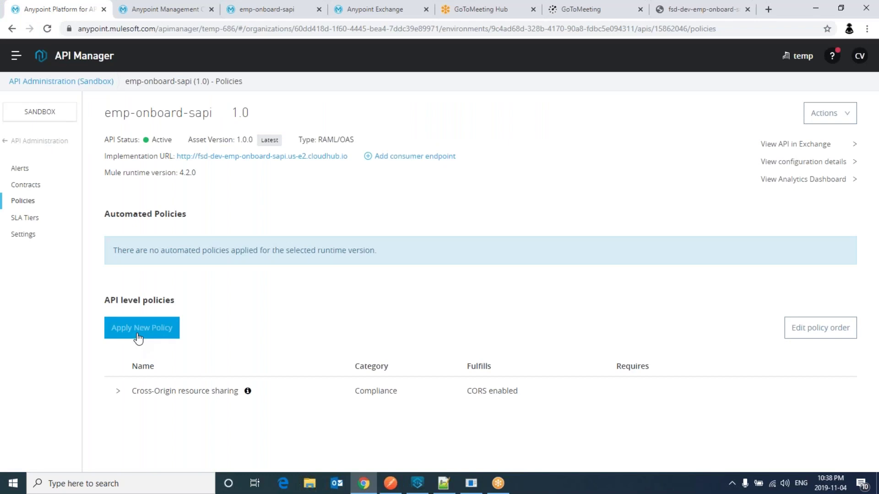
pyautogui.click(141, 328)
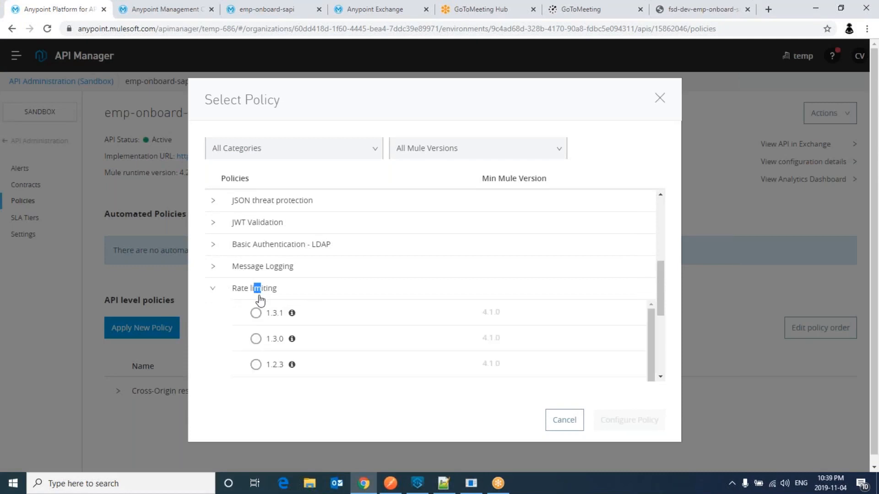
pyautogui.click(256, 312)
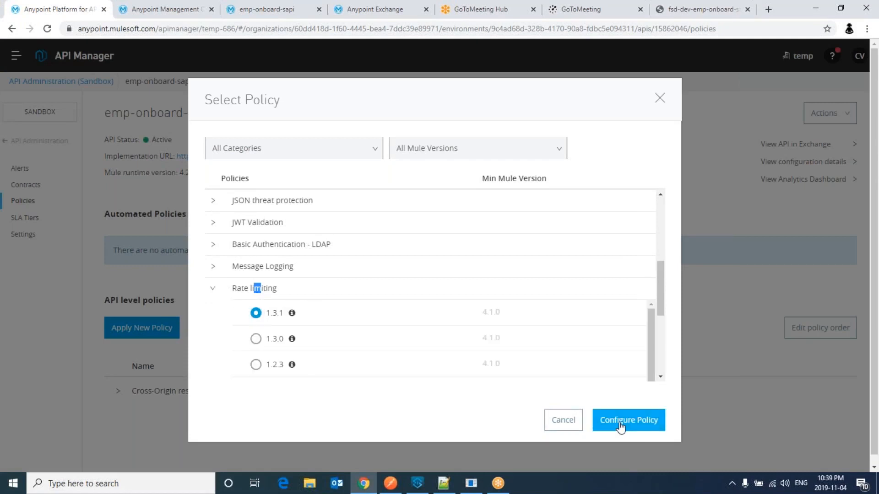
pyautogui.click(628, 420)
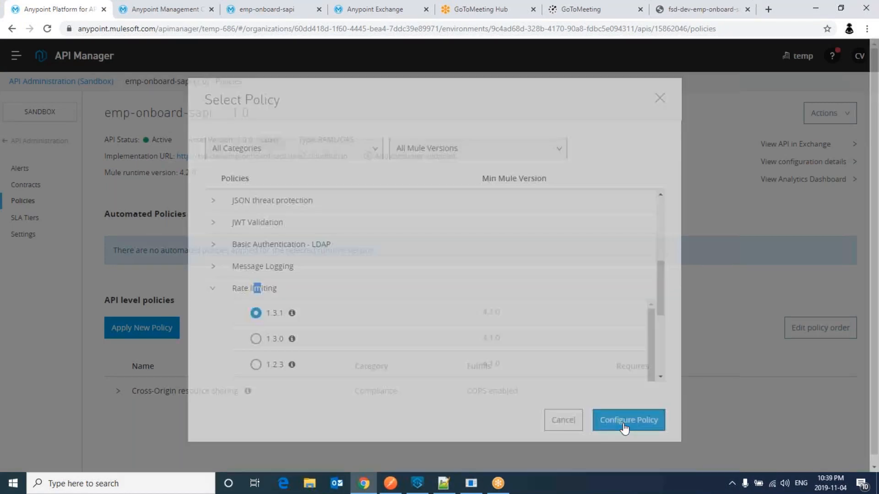
# Step: Apply the Rate limiting policy with a limit of 2 requests per 1 minute
pyautogui.click(628, 420)
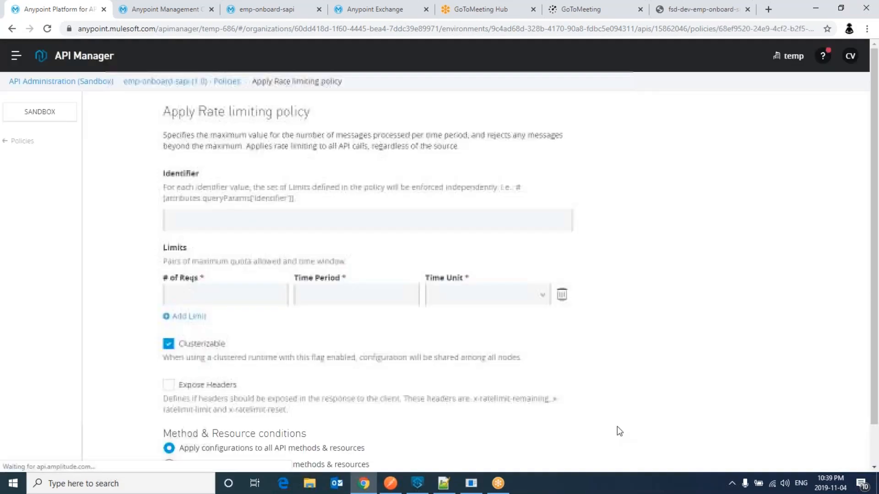
pyautogui.click(225, 294)
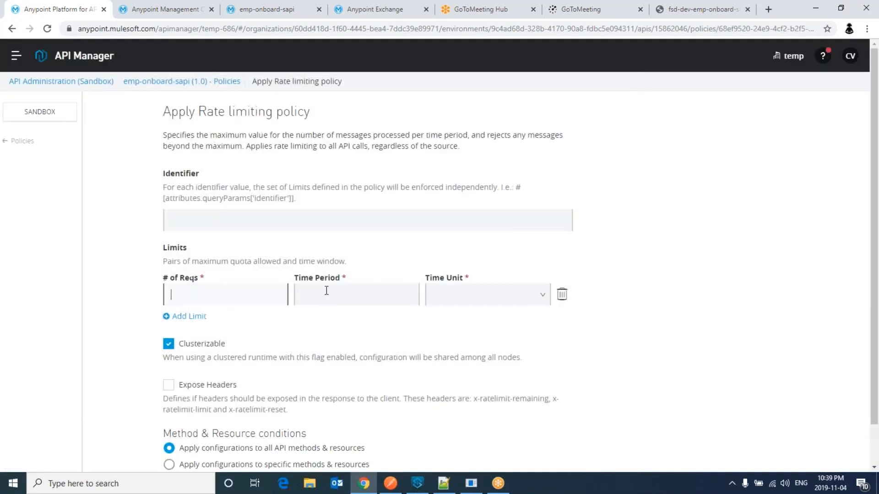
pyautogui.moveTo(336, 293)
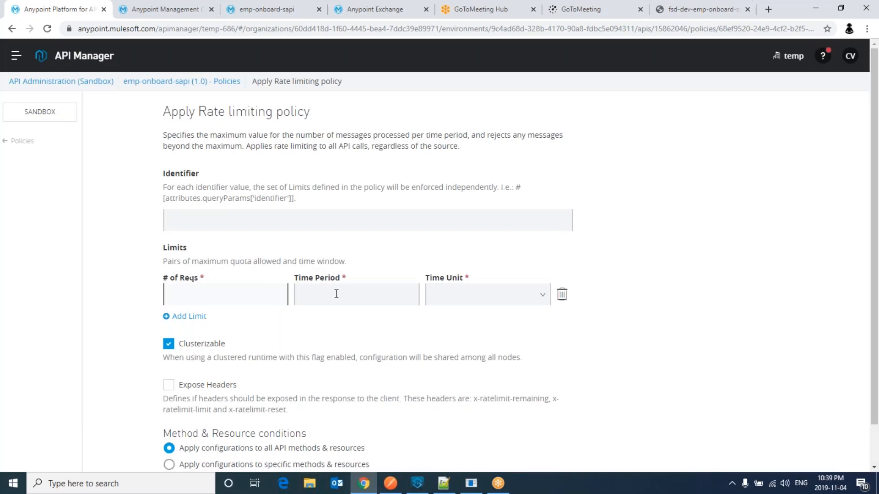
pyautogui.write('2')
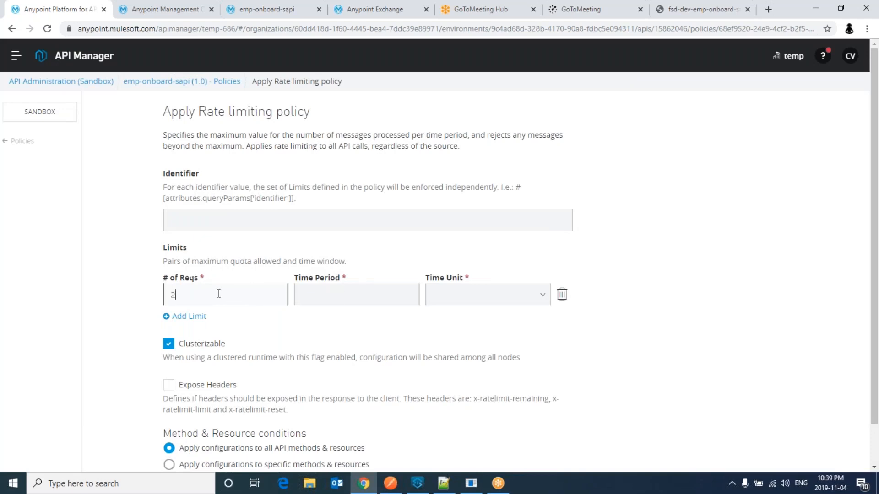
pyautogui.click(356, 294)
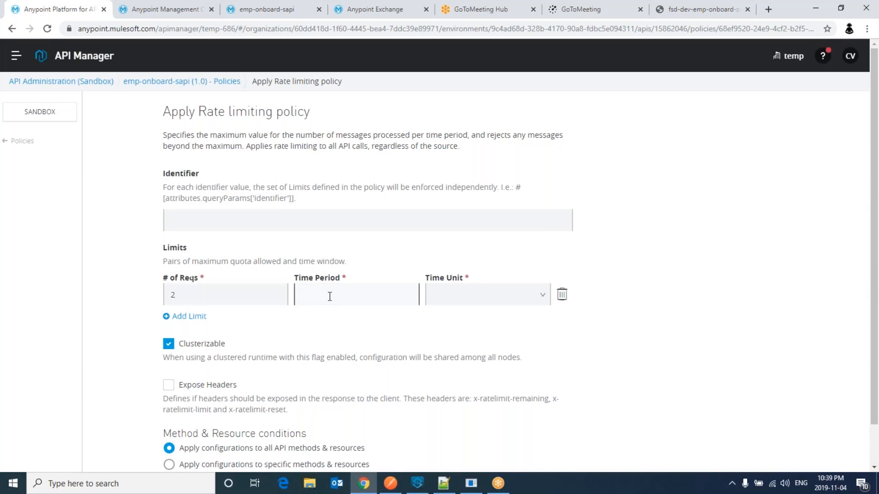
pyautogui.write('1')
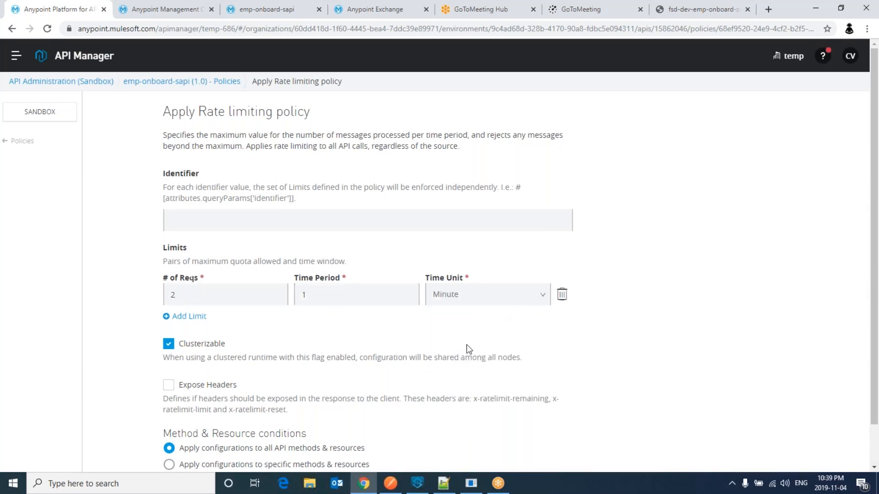
pyautogui.scroll(-3)
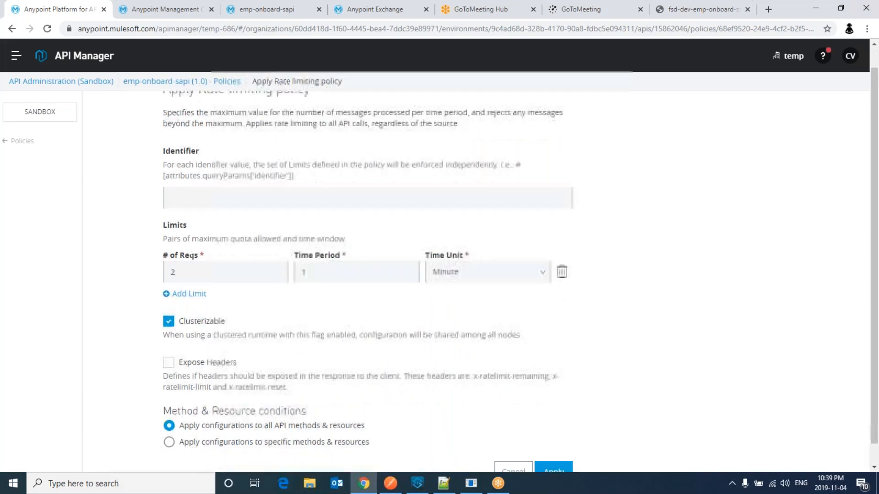
pyautogui.scroll(-3)
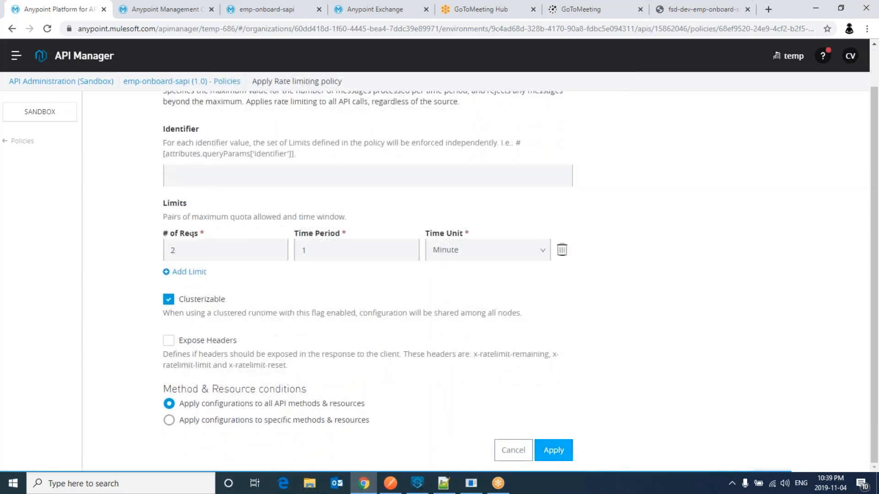
pyautogui.click(552, 450)
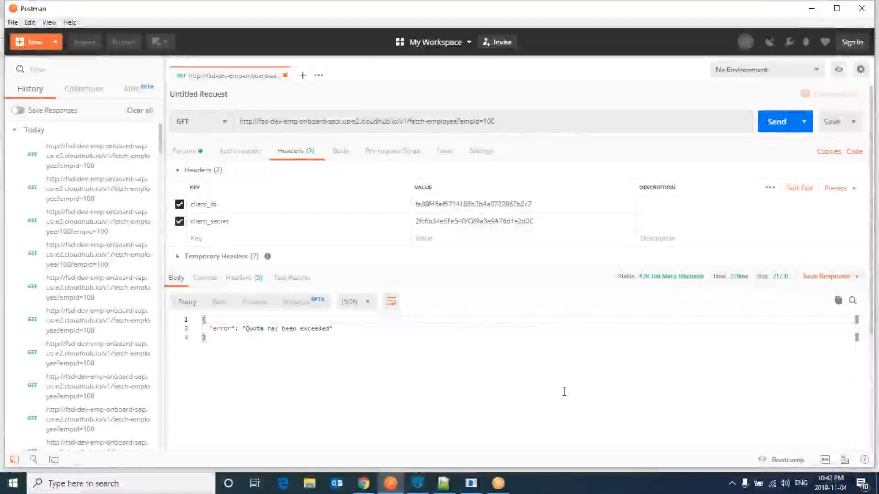
pyautogui.moveTo(670, 304)
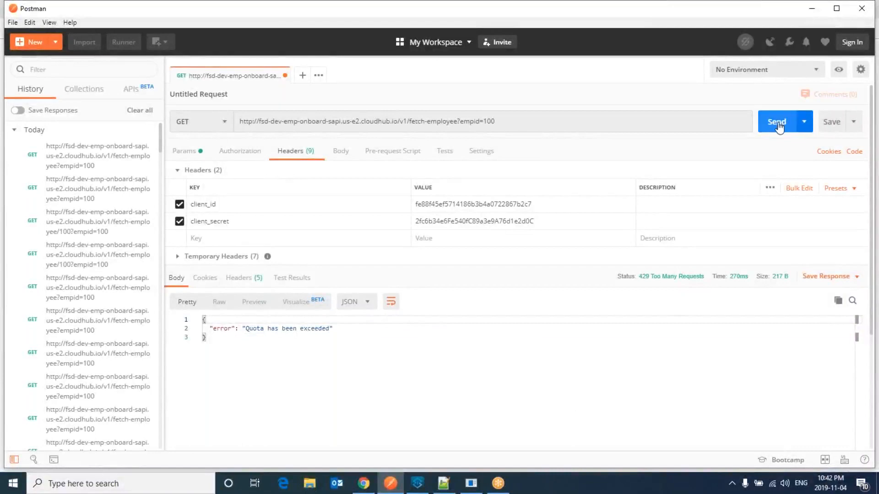
# Step: Resend the fetch-employee request in Postman repeatedly until it returns 429 Quota exceeded
pyautogui.click(776, 121)
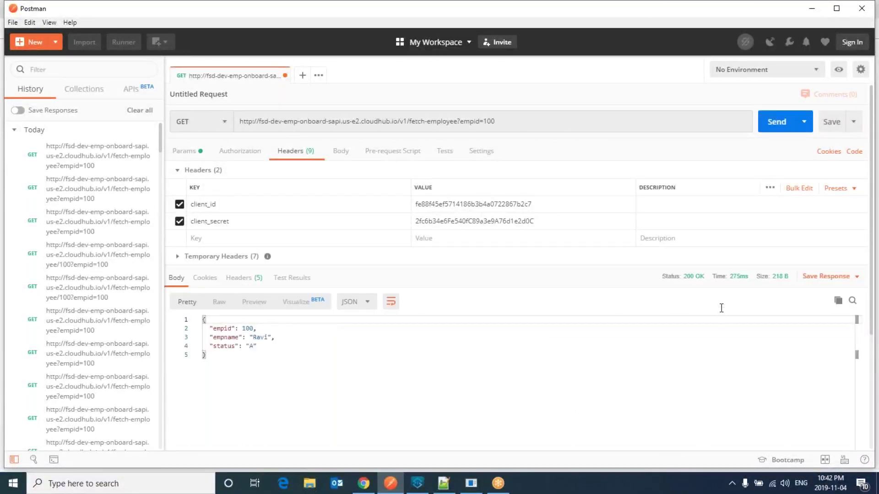
pyautogui.click(777, 121)
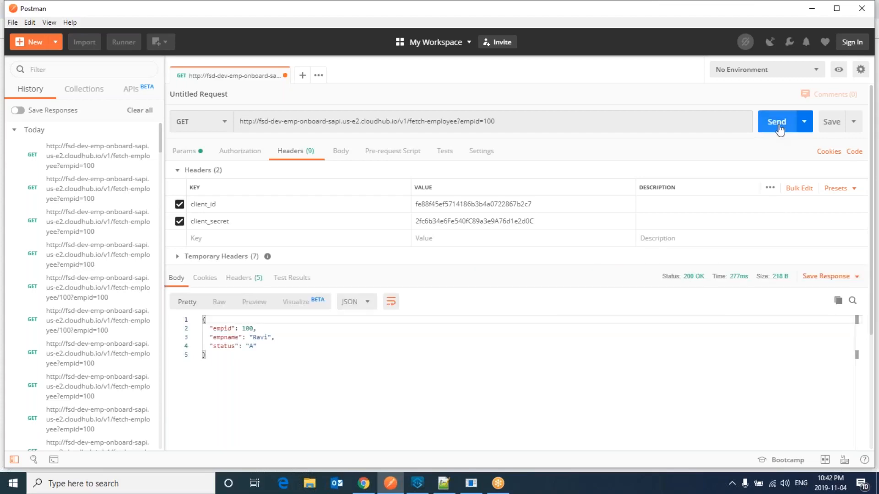
pyautogui.click(777, 121)
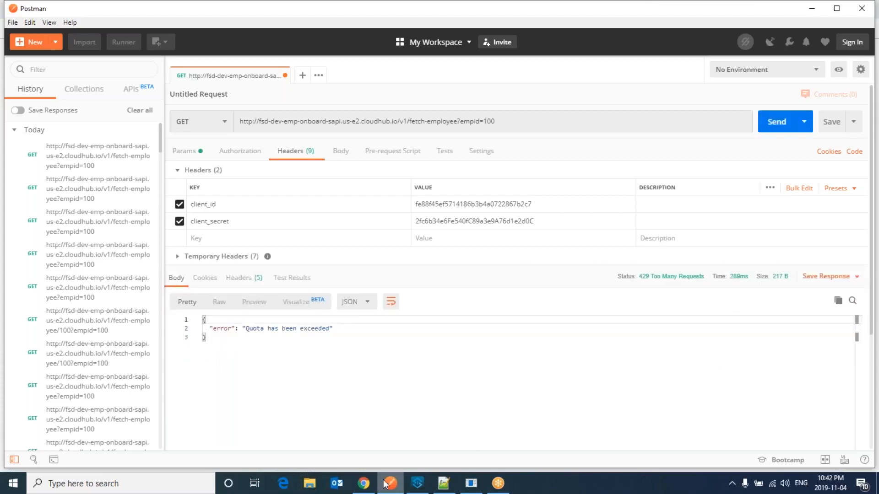
pyautogui.click(363, 484)
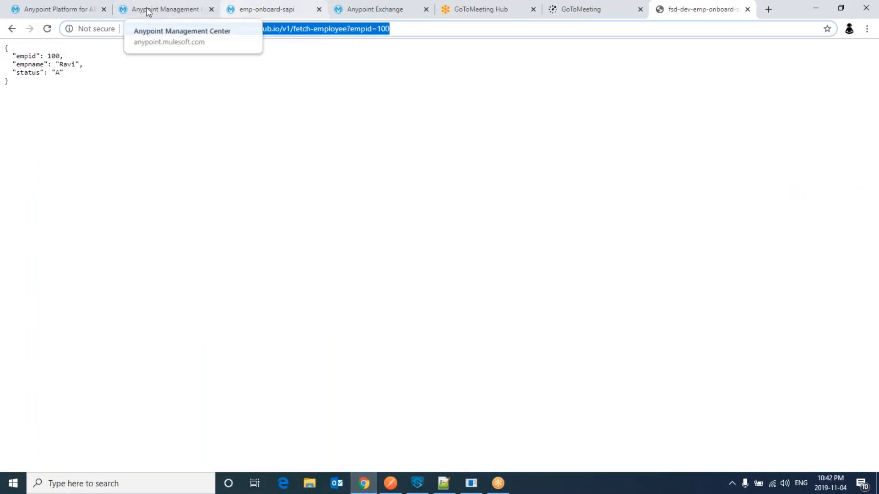
# Step: Remove the Rate limiting policy from emp-onboard-sapi's Policies page
pyautogui.click(162, 9)
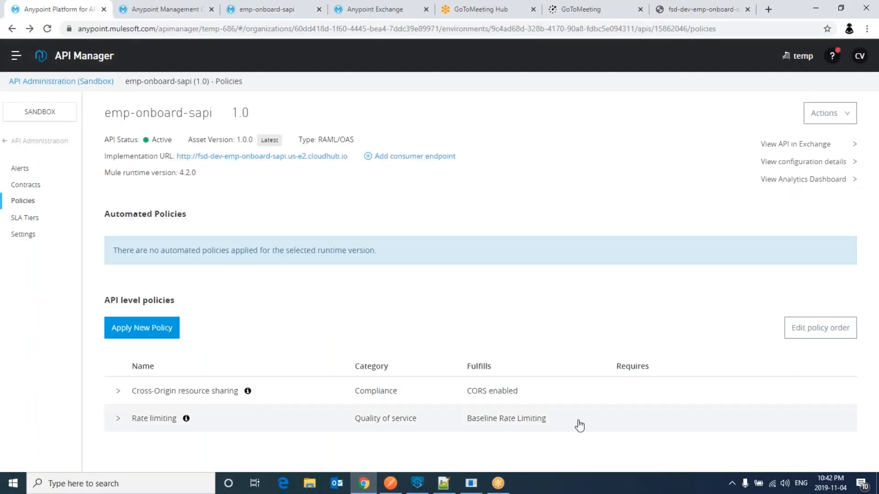
pyautogui.click(118, 418)
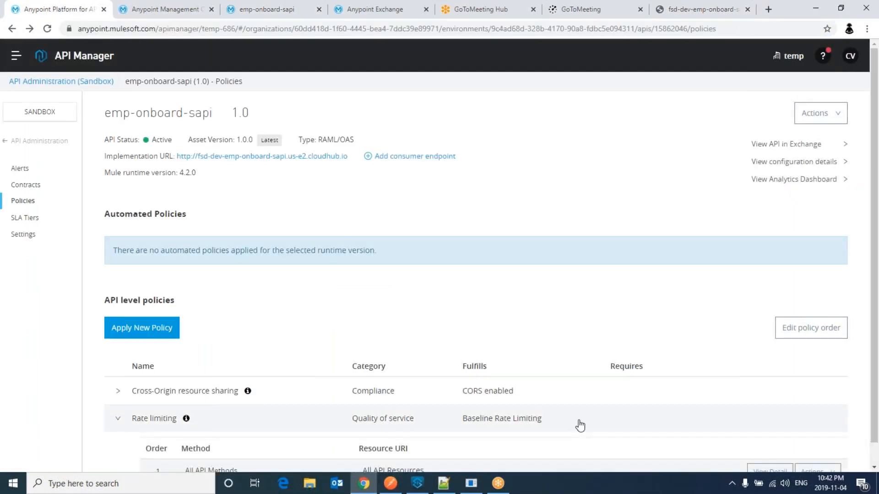
pyautogui.scroll(-3)
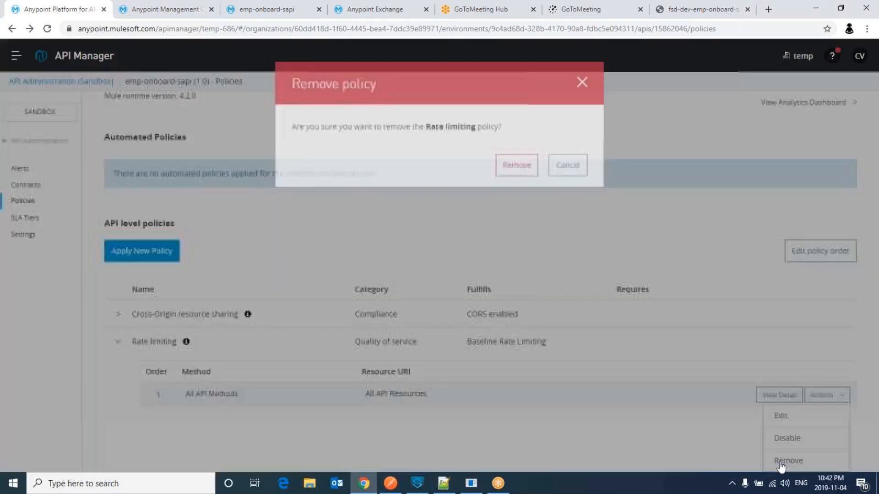
pyautogui.click(515, 165)
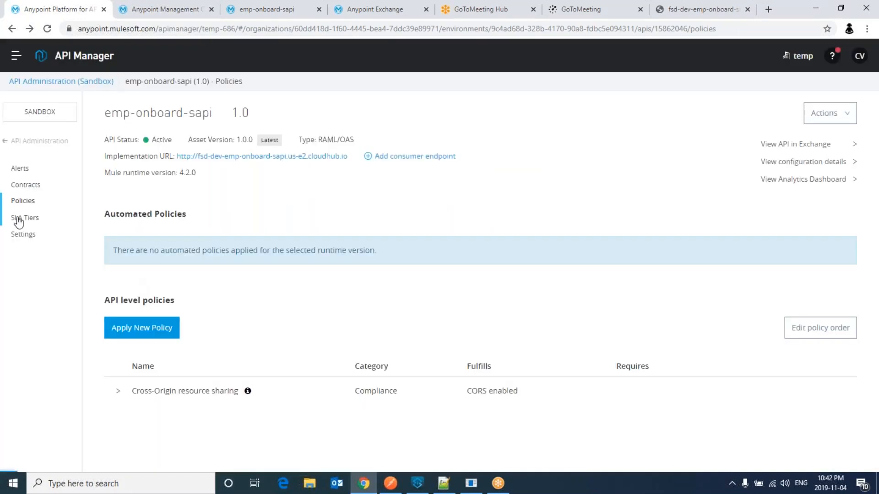
# Step: Add SLA tier 'emp-onboard-sla-tier' with a limit of 2 requests per 1 minute
pyautogui.click(25, 217)
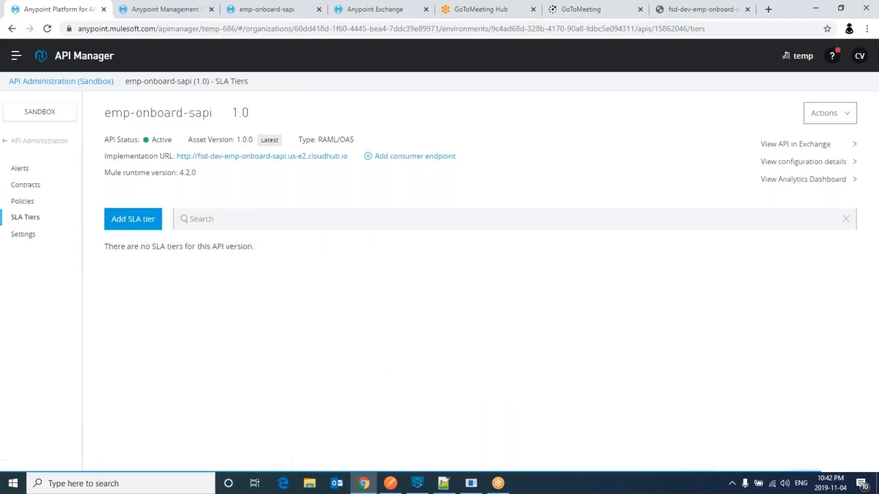
pyautogui.moveTo(133, 218)
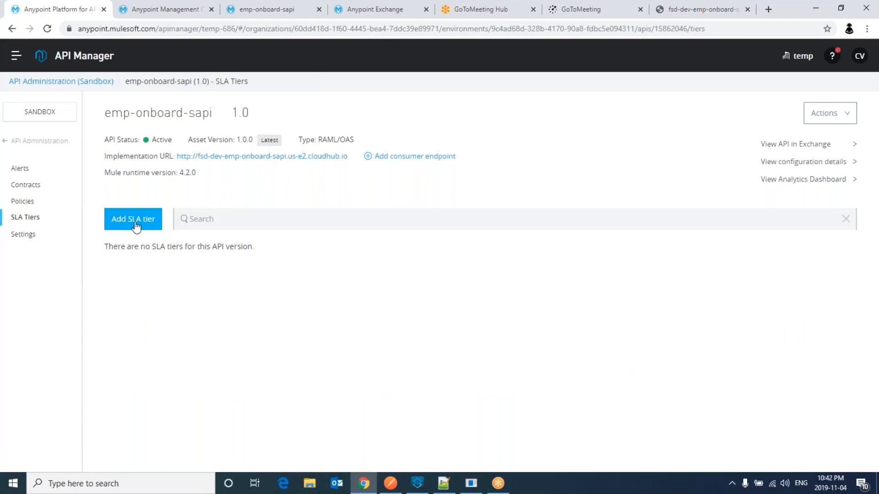
pyautogui.click(133, 219)
pyautogui.write('emp-')
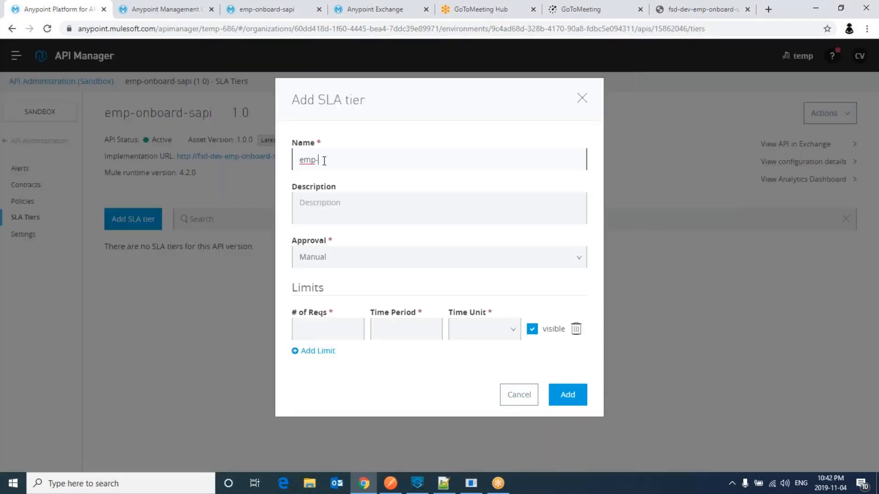
pyautogui.write('onboard-sla-t')
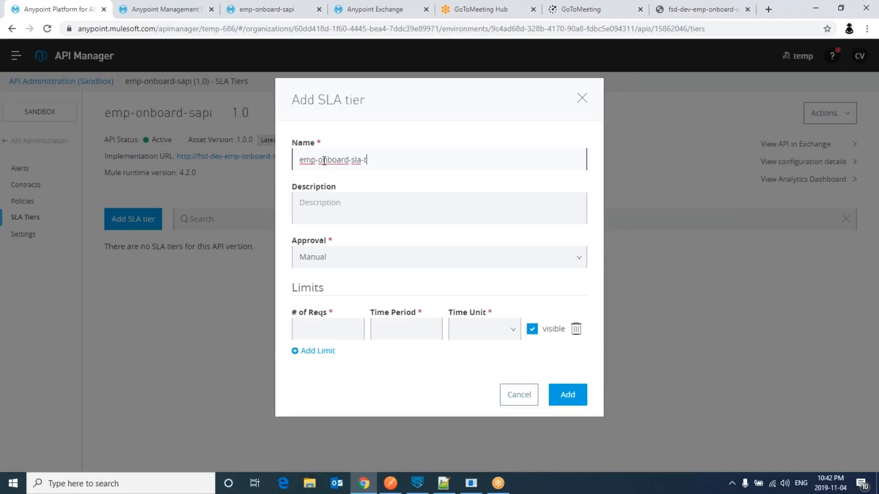
pyautogui.write('ier')
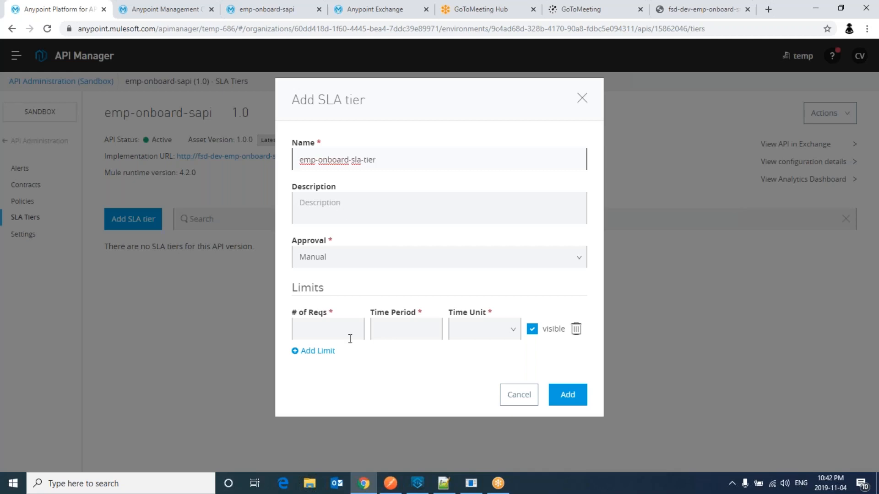
pyautogui.click(328, 329)
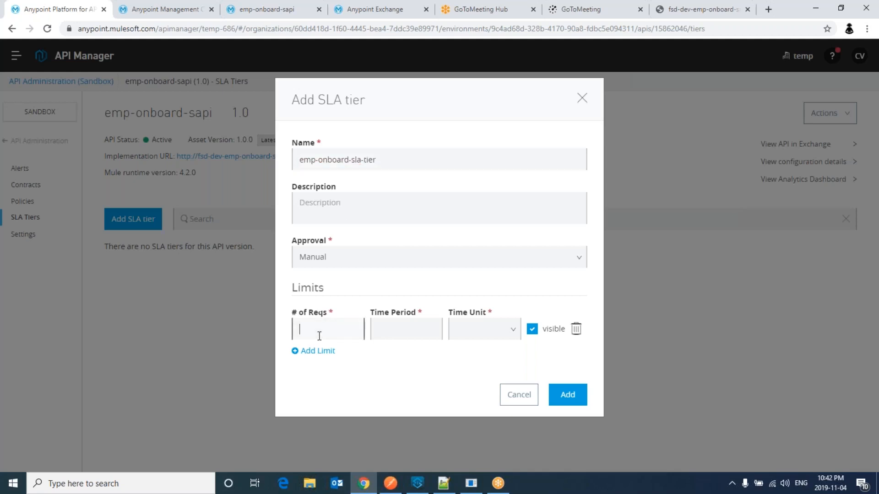
pyautogui.write('2')
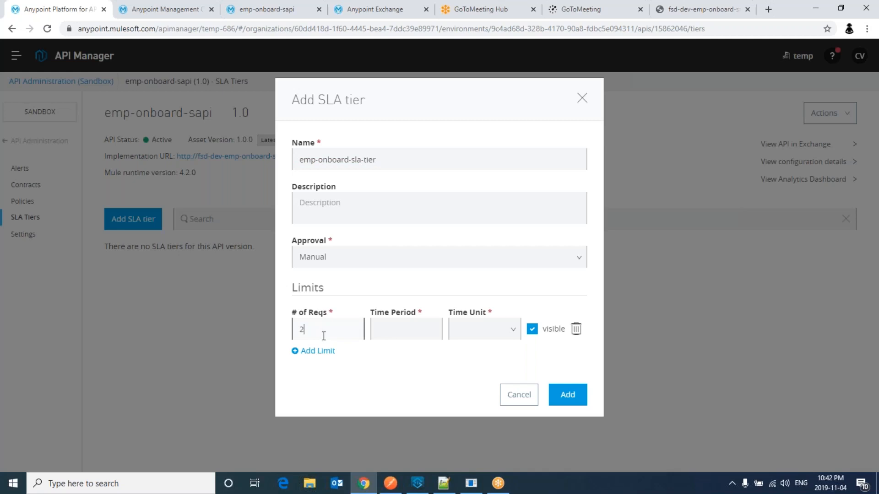
pyautogui.write('1')
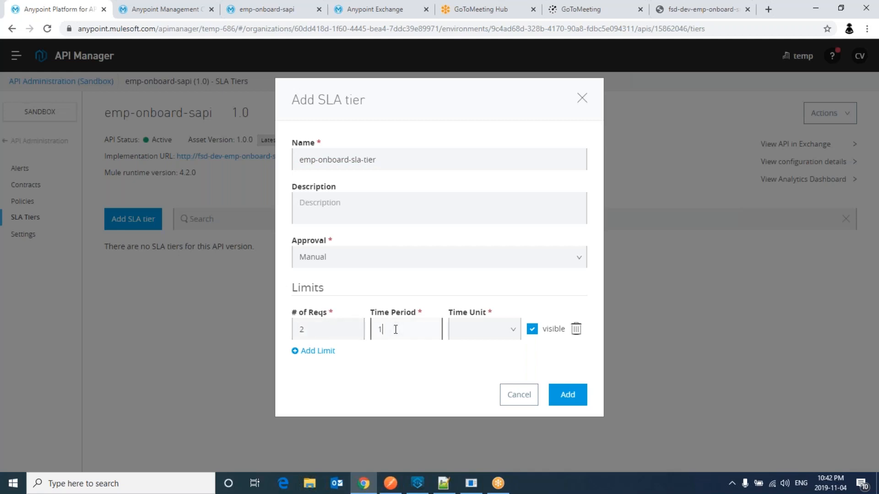
pyautogui.click(480, 329)
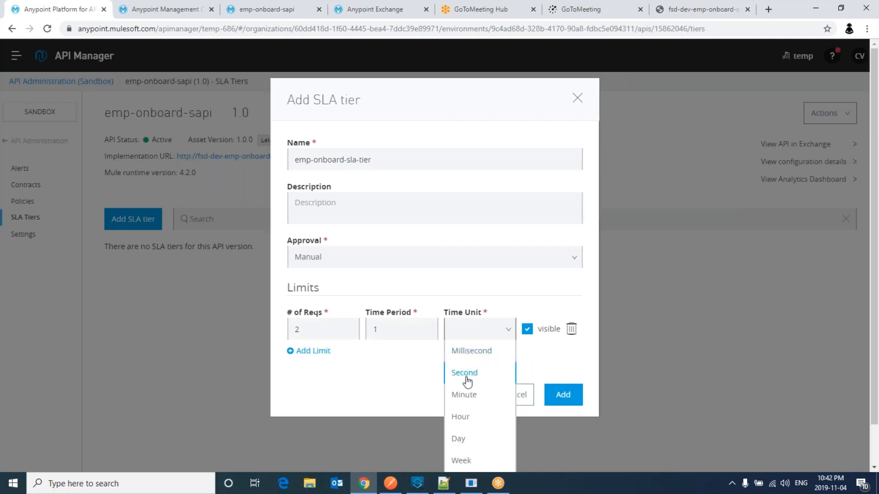
pyautogui.click(464, 394)
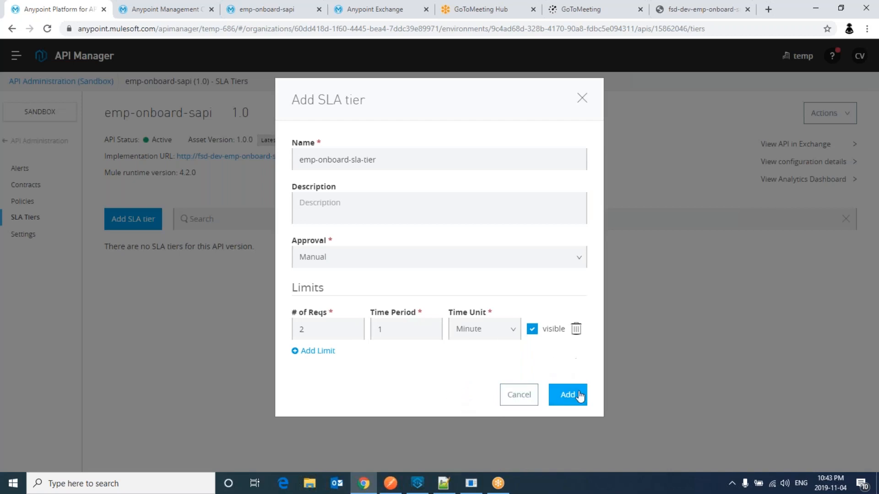
pyautogui.click(567, 394)
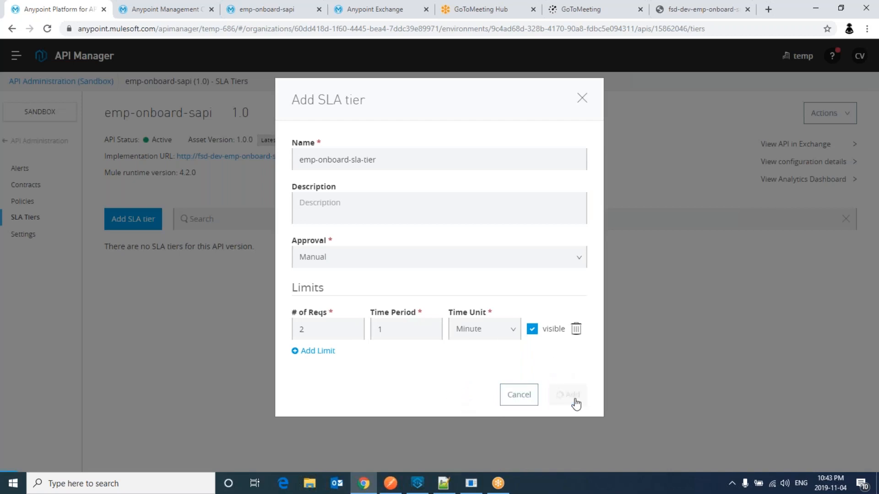
pyautogui.click(567, 395)
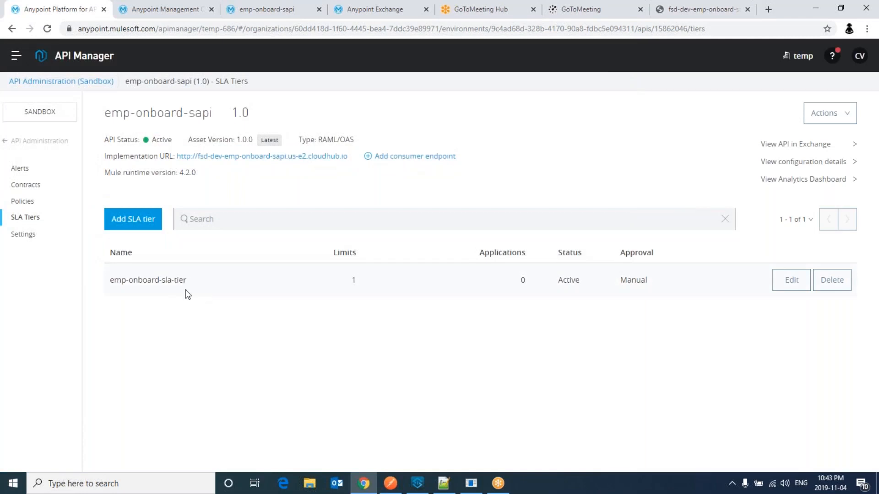
pyautogui.moveTo(22, 205)
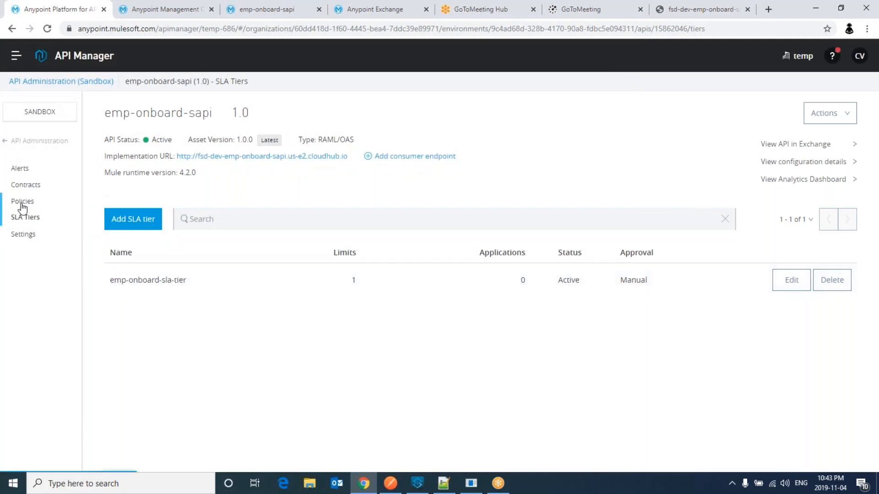
# Step: Apply Rate limiting - SLA based 1.2.2 with the default client_id and client_secret expressions
pyautogui.click(23, 201)
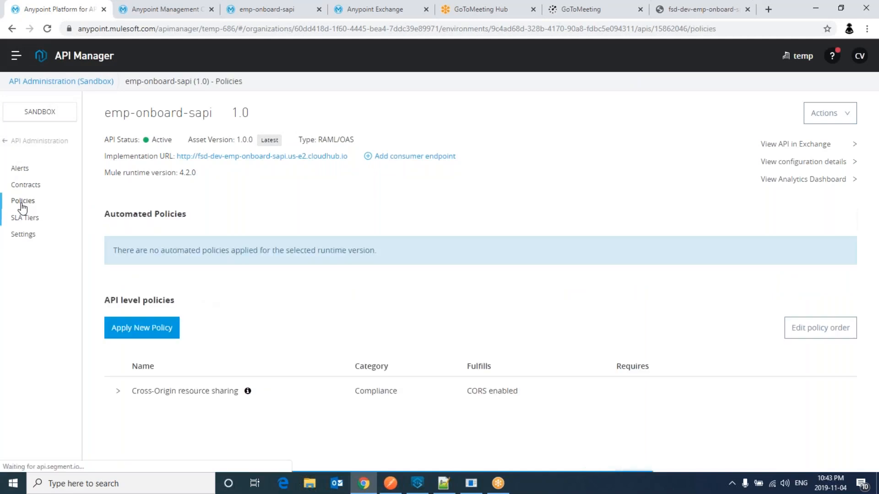
pyautogui.moveTo(142, 328)
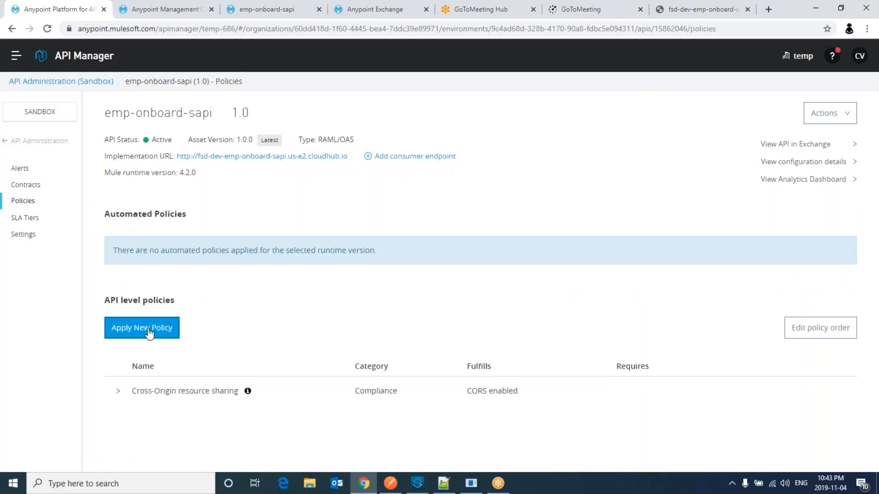
pyautogui.click(141, 328)
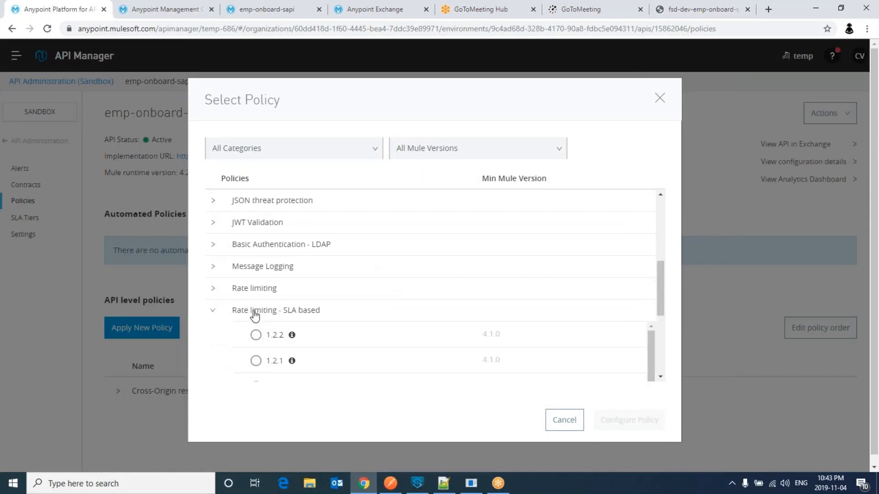
pyautogui.click(255, 335)
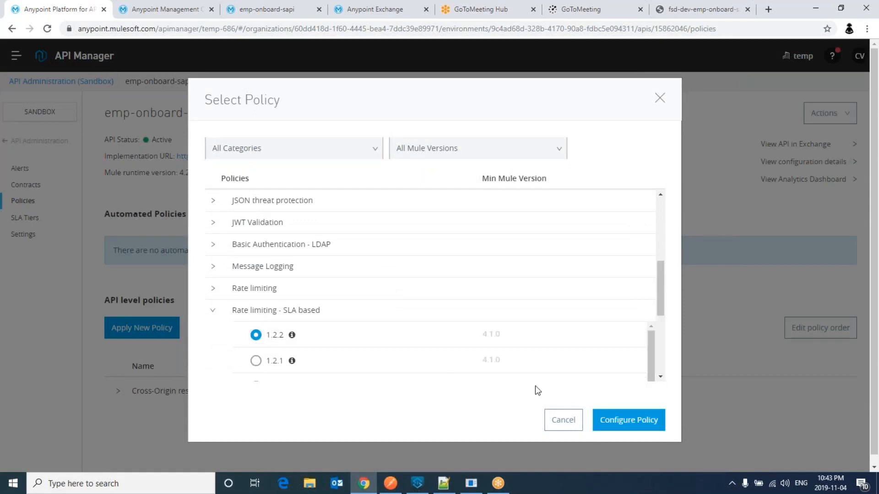
pyautogui.click(628, 419)
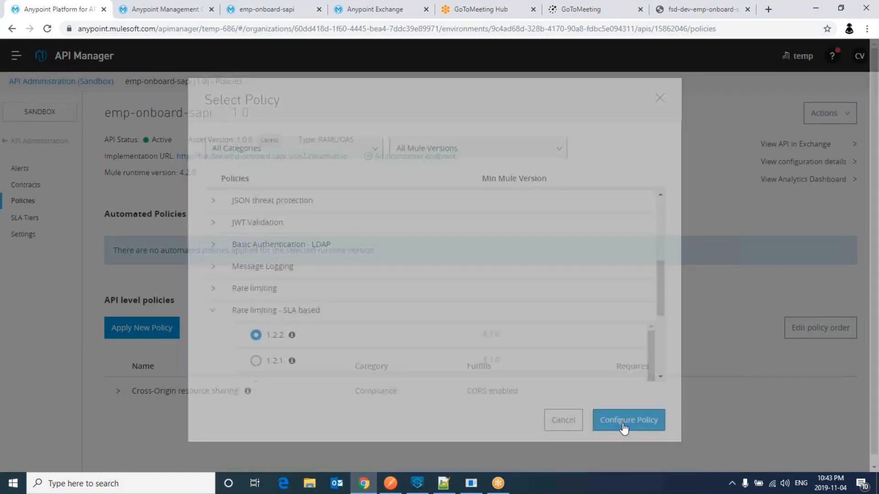
pyautogui.click(628, 420)
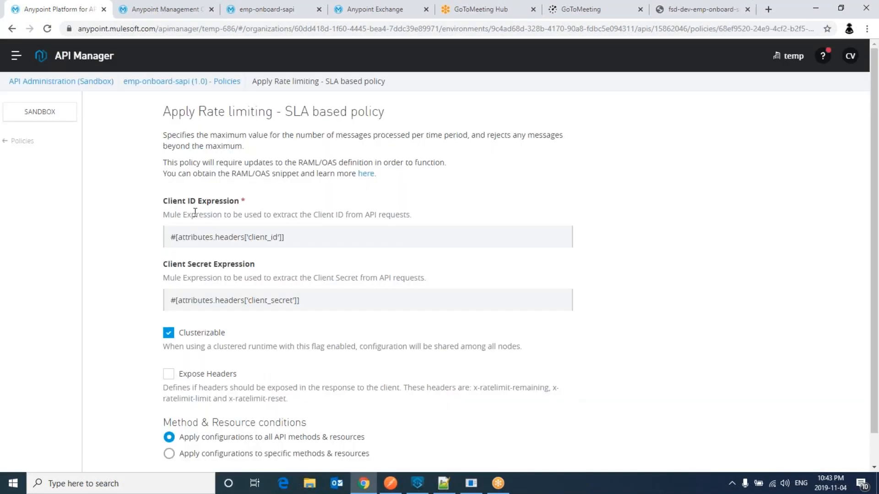
pyautogui.moveTo(301, 212)
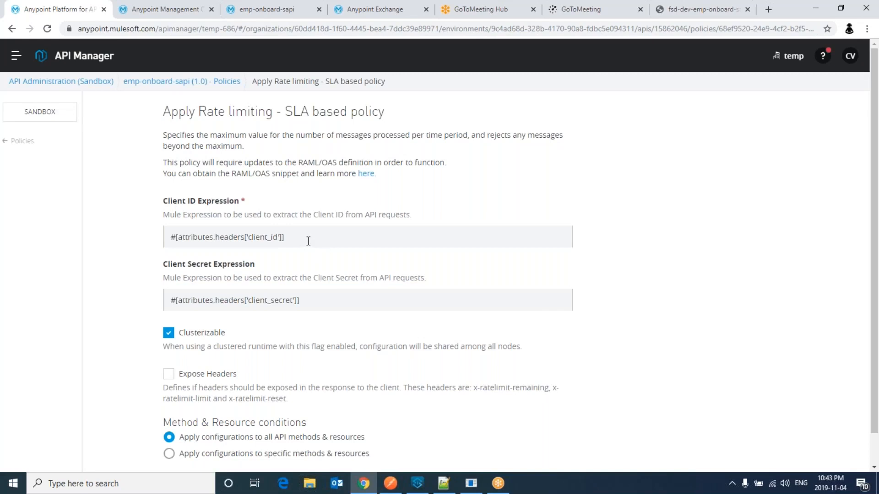
pyautogui.moveTo(309, 319)
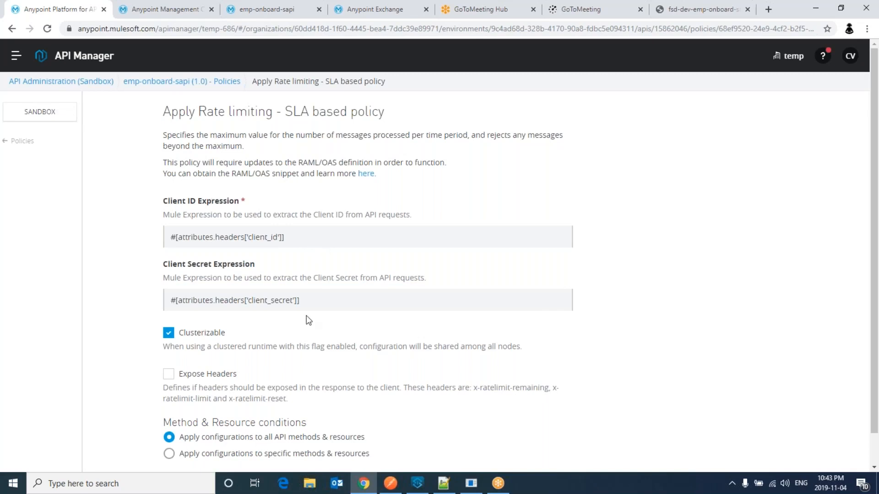
pyautogui.doubleClick(174, 201)
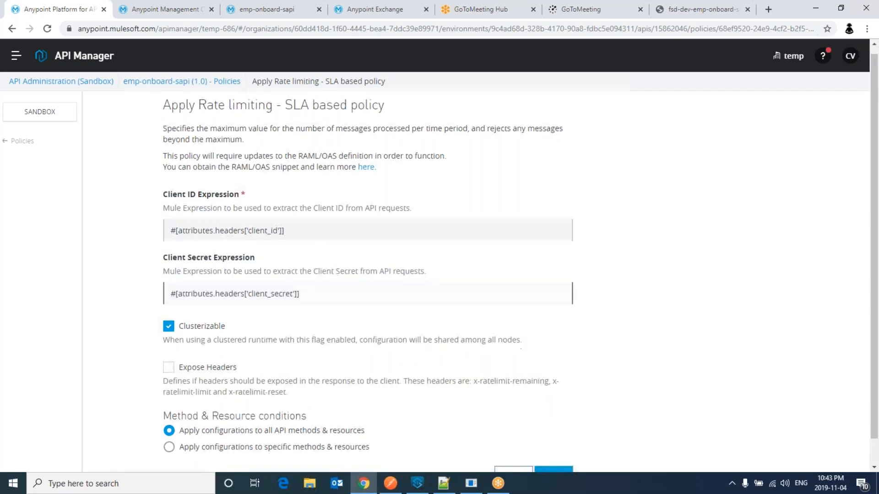
pyautogui.scroll(-3)
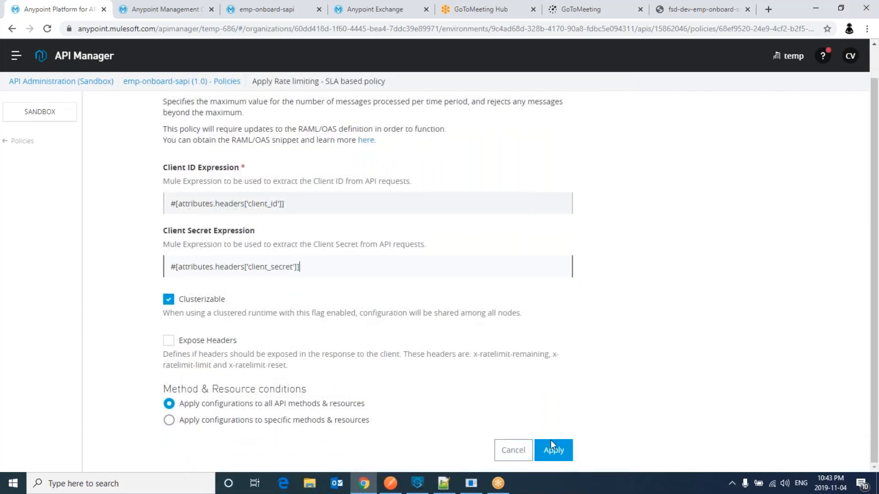
pyautogui.click(443, 484)
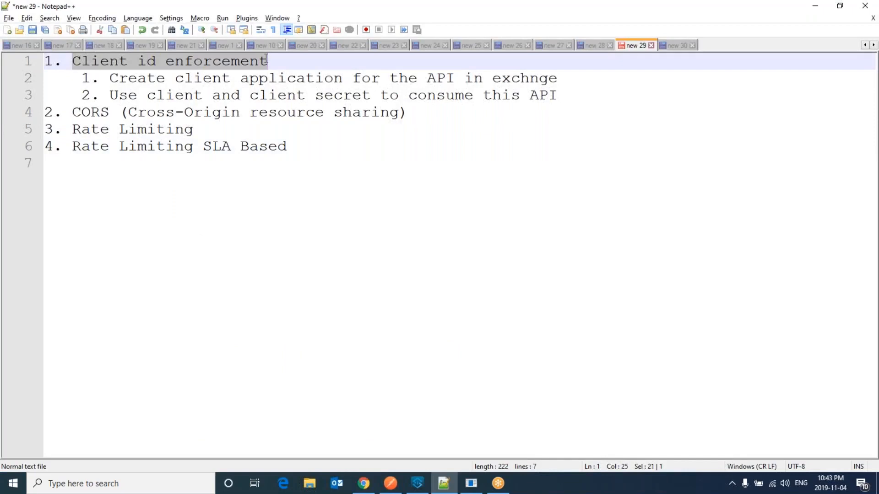
# Step: Append '-> Client id enforcement and Rate Limiting' to note 4 and highlight both terms
pyautogui.write('->')
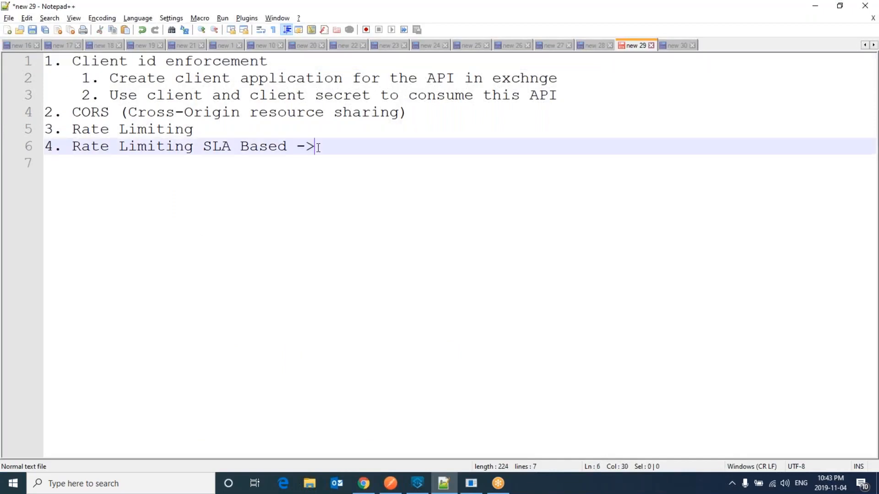
pyautogui.write('Client id enforcement')
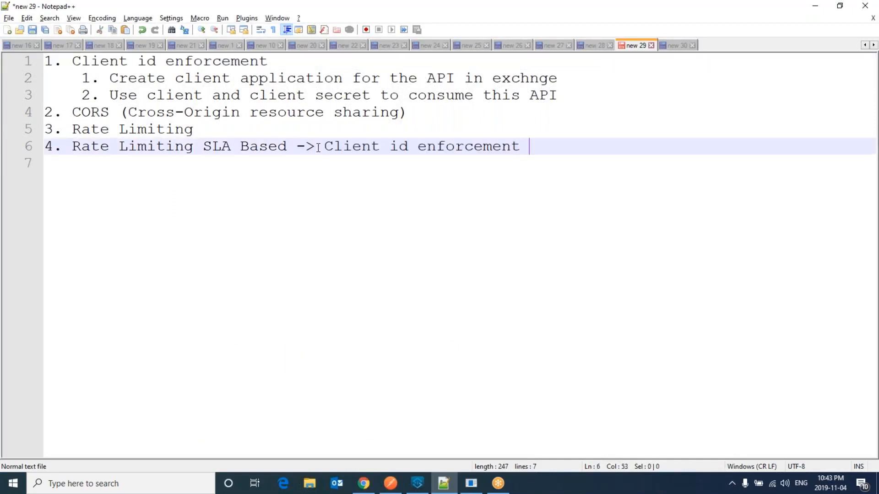
pyautogui.write('and')
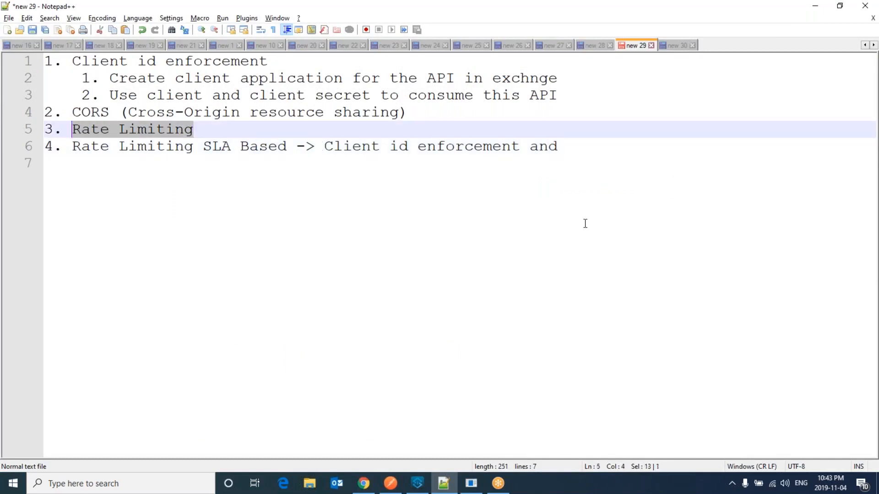
pyautogui.write('Rate Limiting')
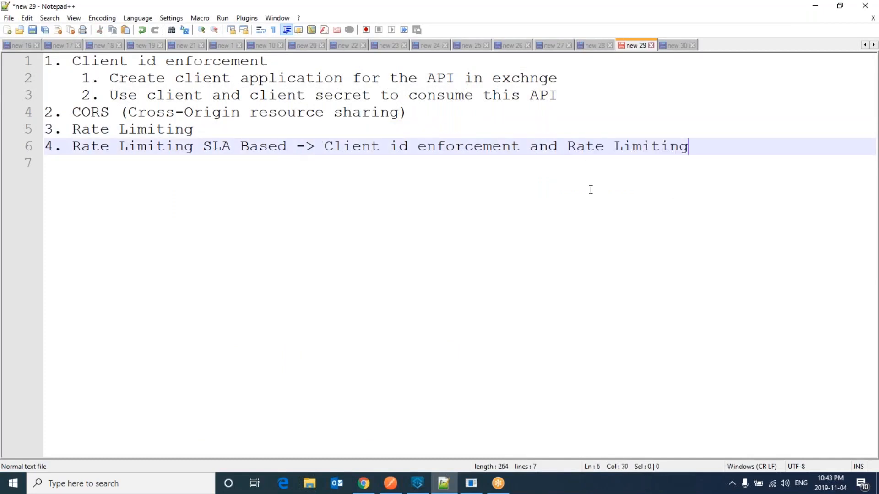
pyautogui.doubleClick(343, 146)
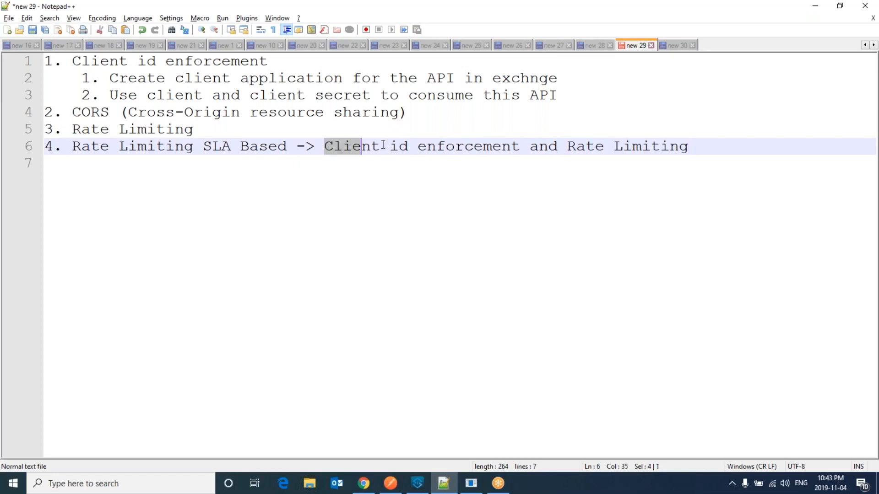
pyautogui.doubleClick(585, 146)
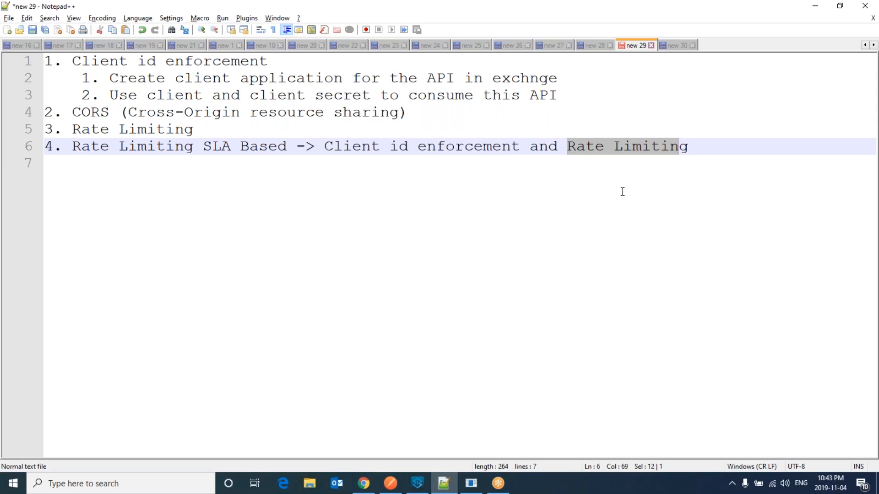
pyautogui.moveTo(653, 387)
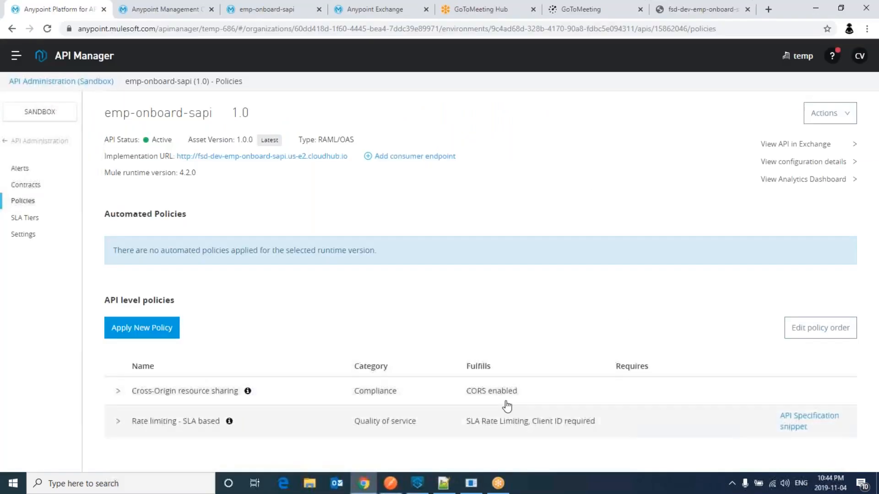
pyautogui.moveTo(349, 415)
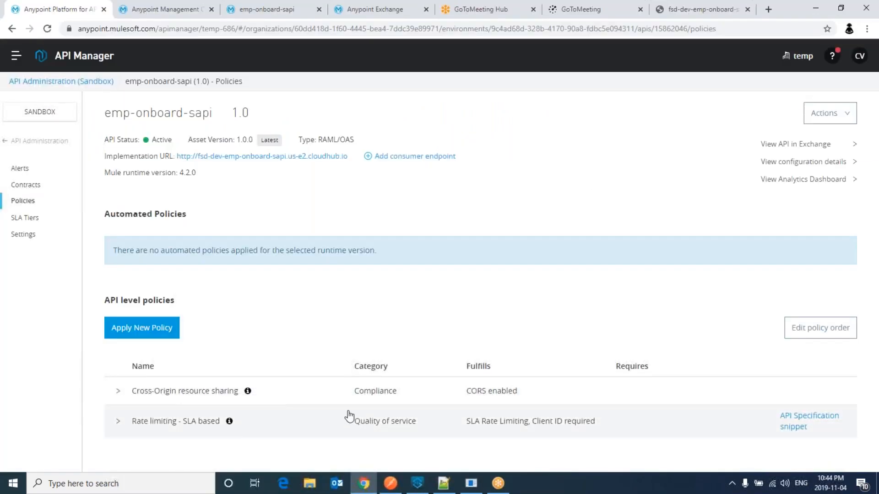